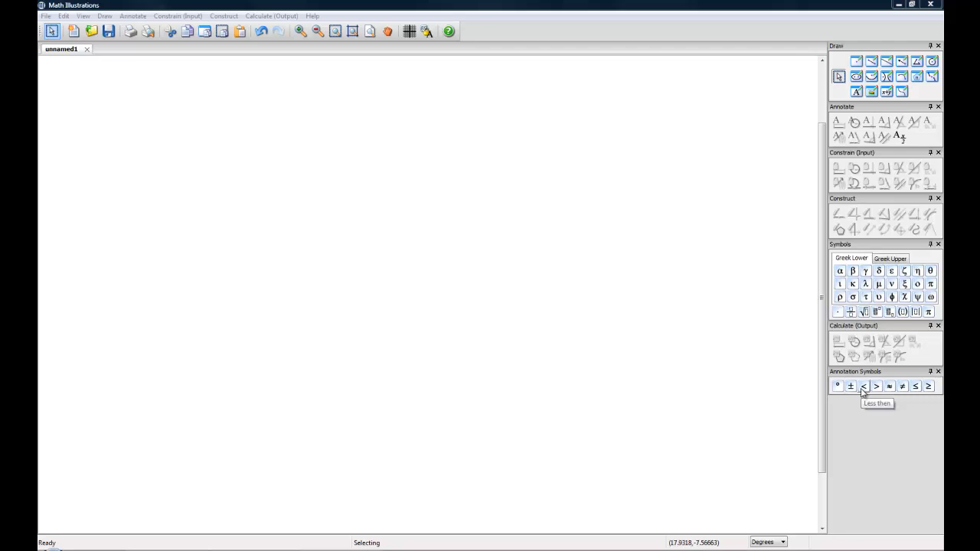
mouse_move(863, 385)
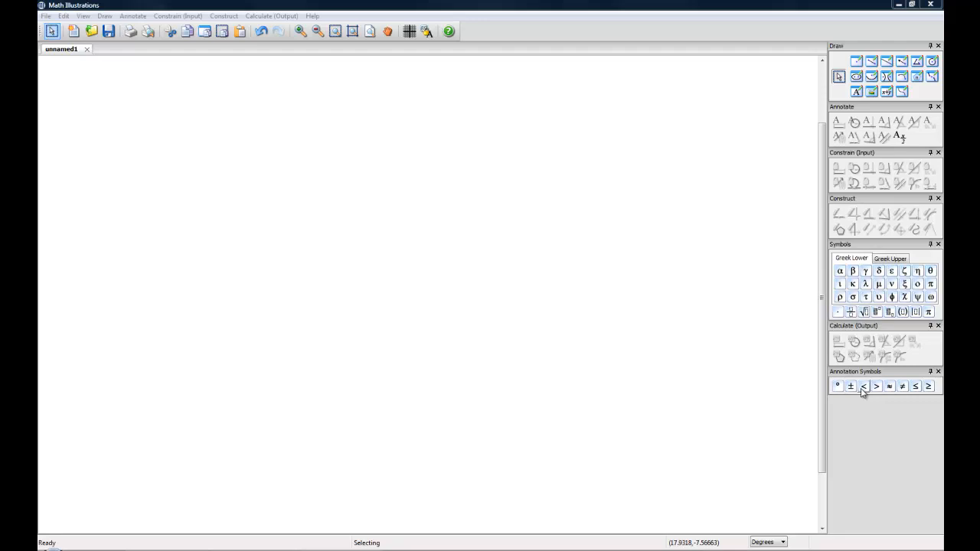
mouse_move(514, 372)
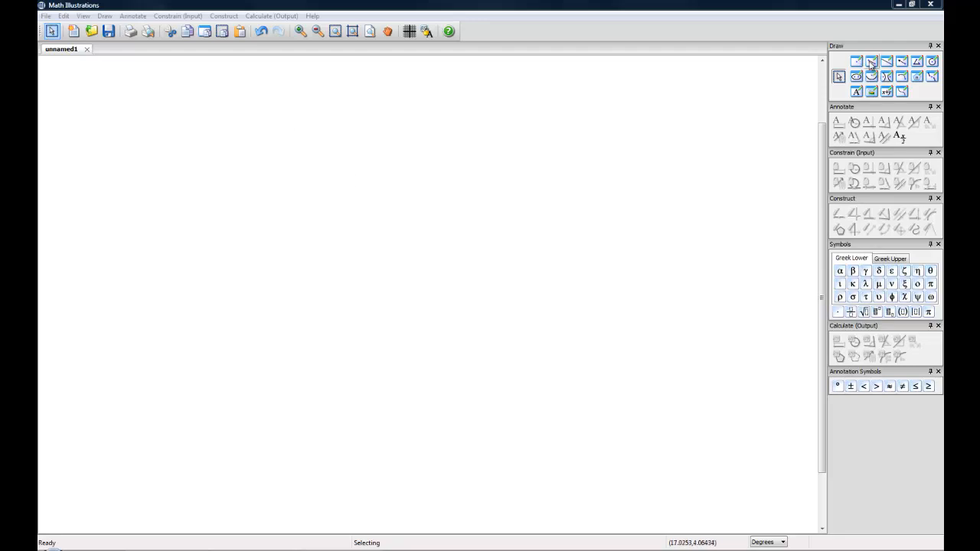
mouse_move(869, 62)
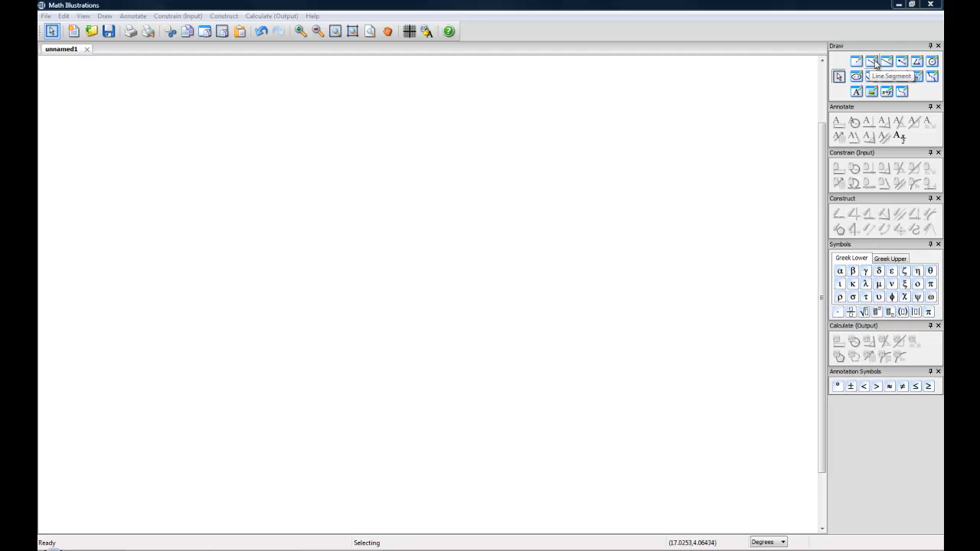
Draw triangle ABC with the Line Segment tool and finish drawing
left_click(871, 61)
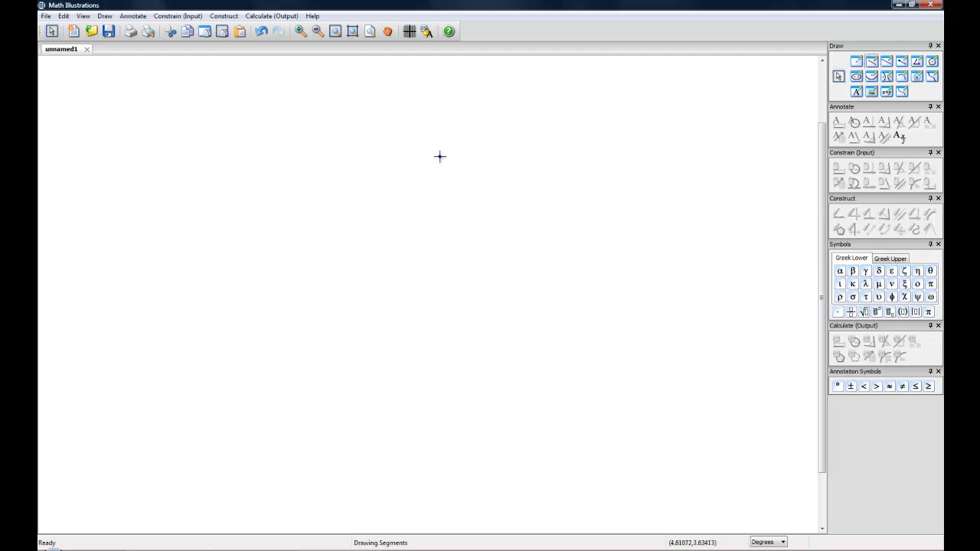
left_click_drag(439, 156, 349, 284)
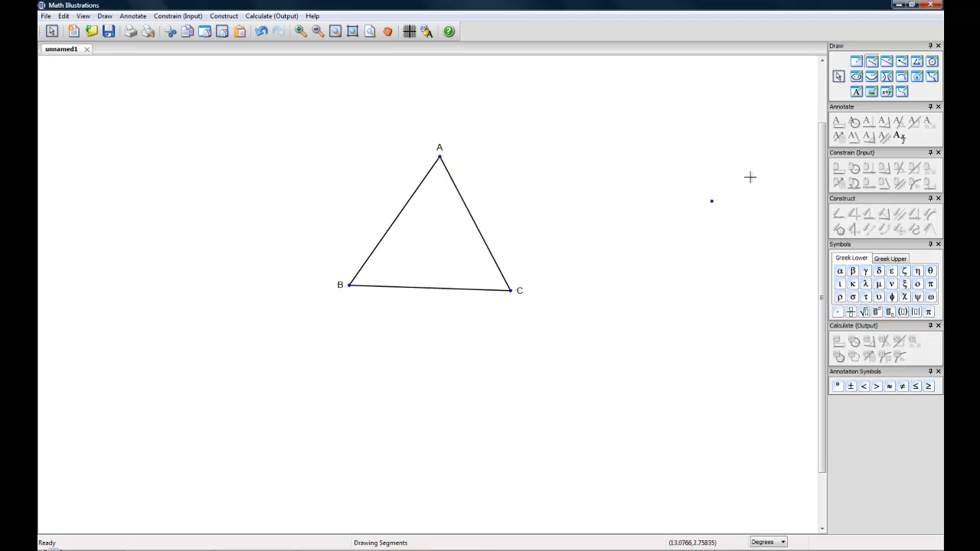
left_click(838, 77)
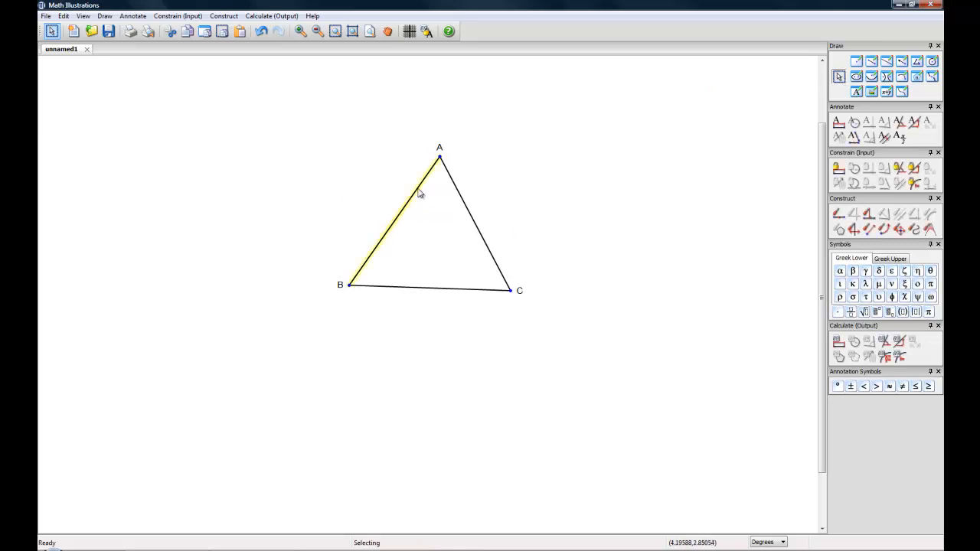
mouse_move(442, 204)
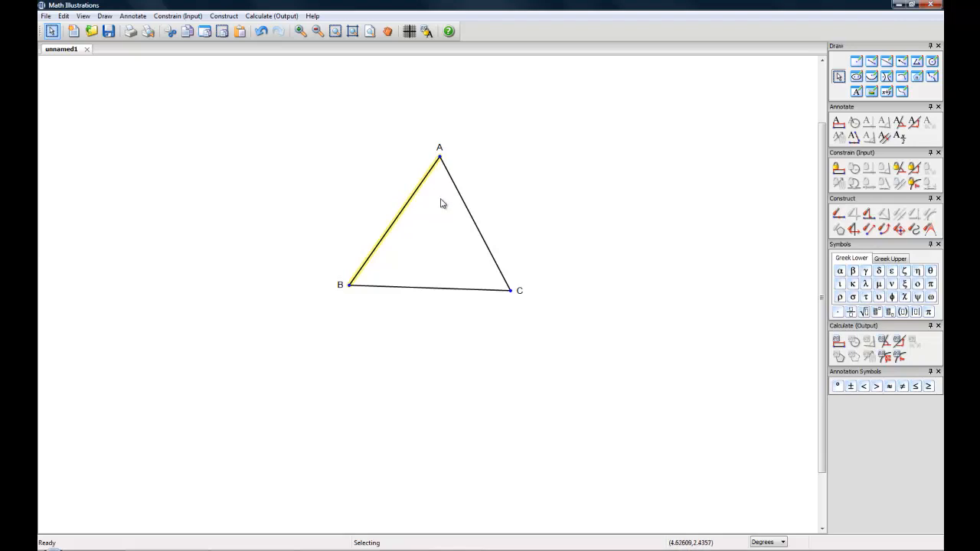
mouse_move(839, 169)
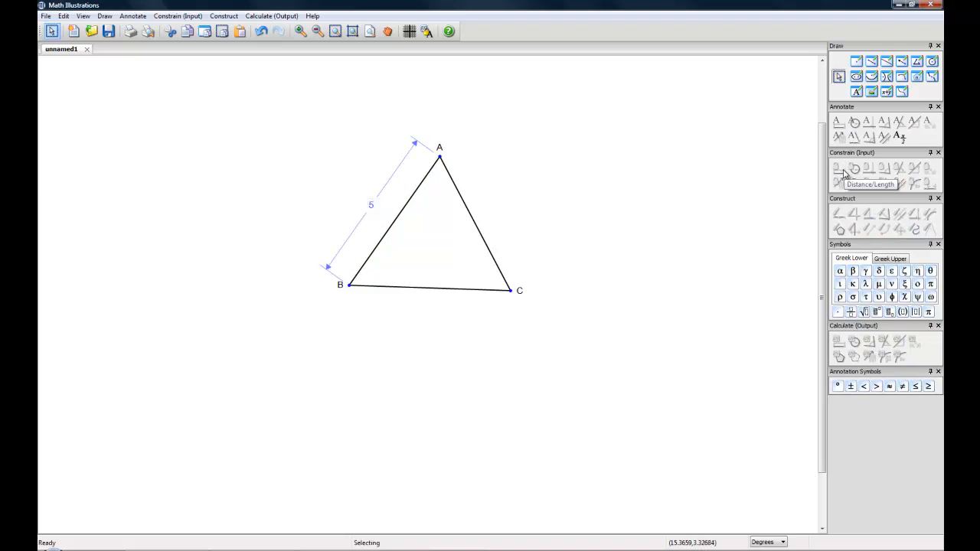
mouse_move(392, 289)
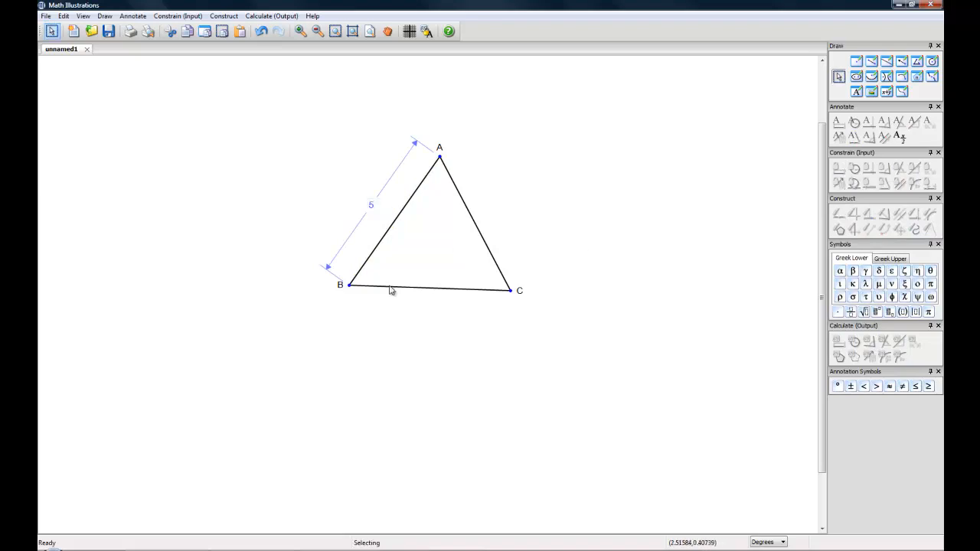
Constrain side BC to length 8, then select sides AB and BC together
left_click(426, 290)
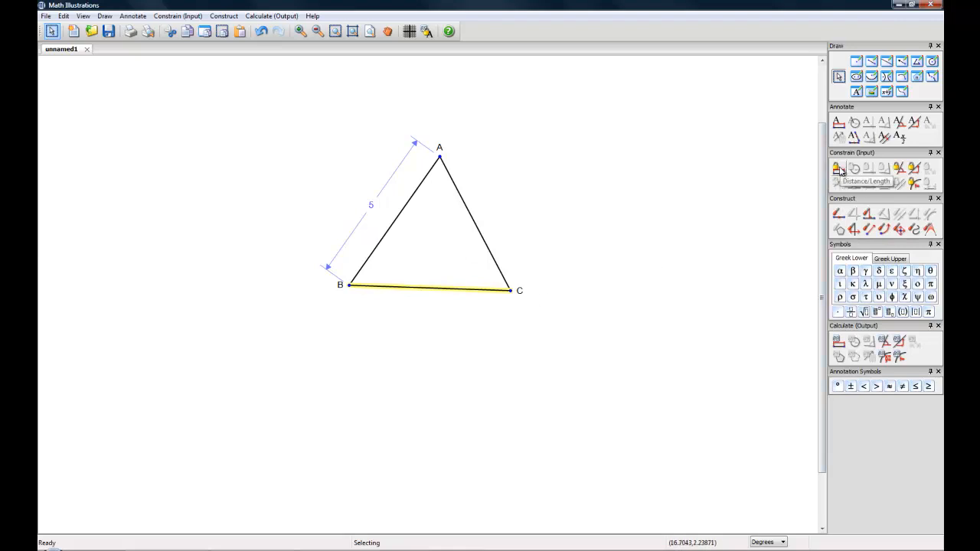
left_click(839, 168)
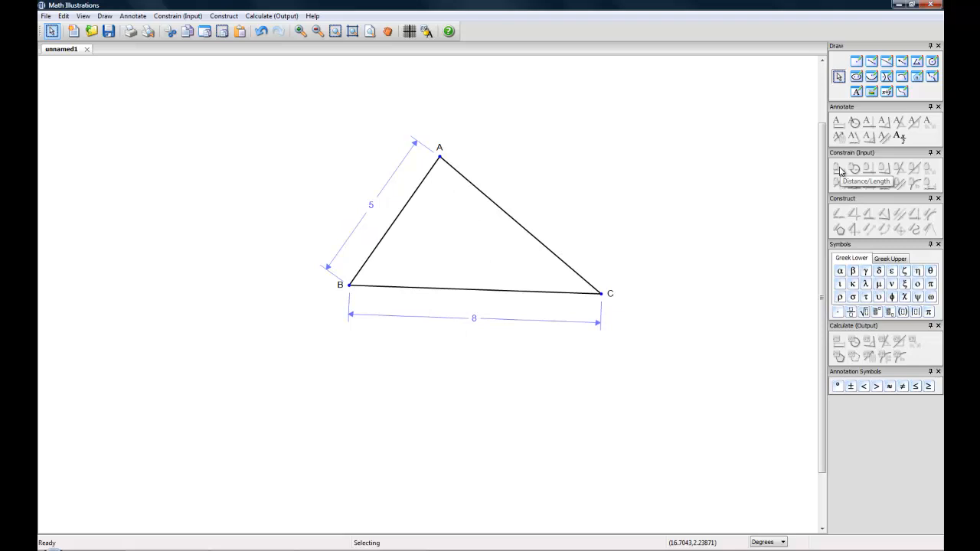
mouse_move(386, 275)
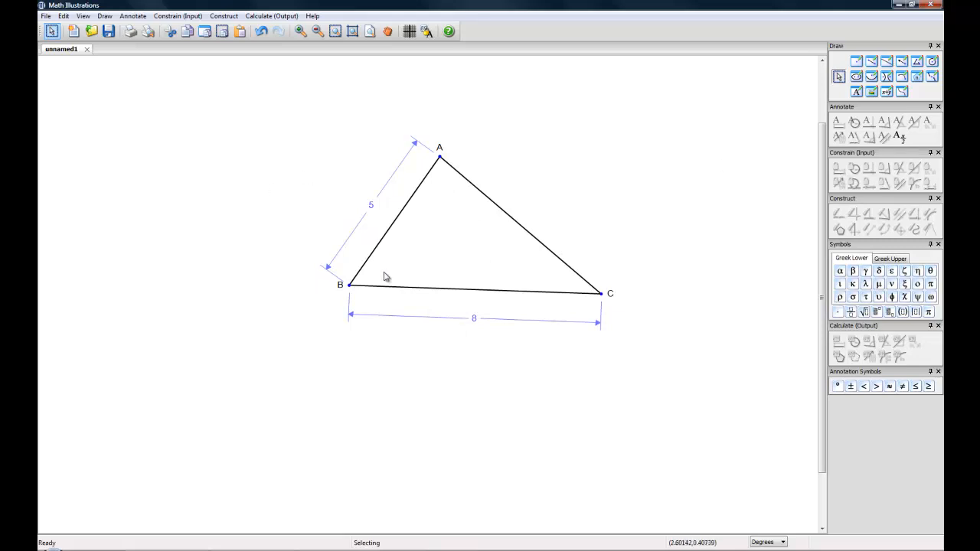
left_click(390, 226)
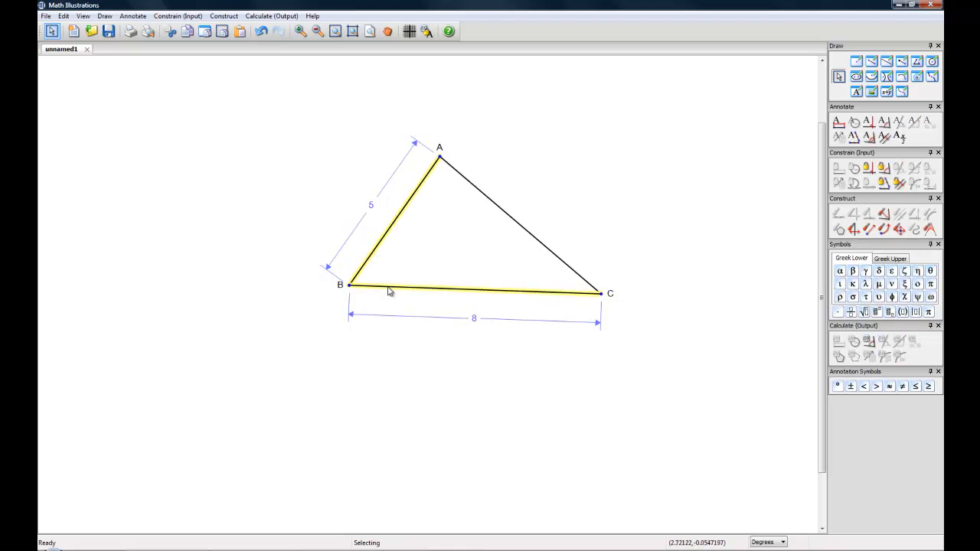
mouse_move(625, 322)
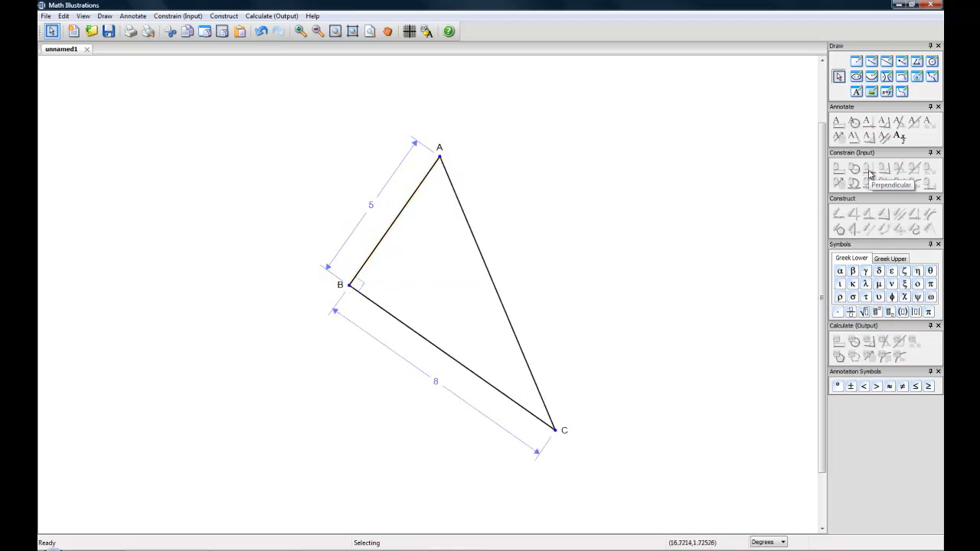
Make AB perpendicular to BC and label hypotenuse AC with length x
left_click_drag(550, 429, 558, 417)
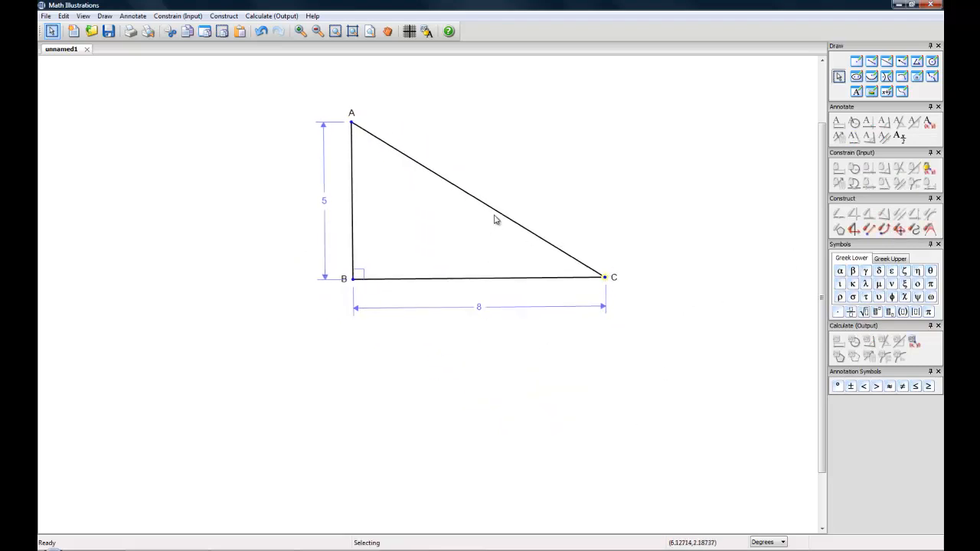
left_click(478, 197)
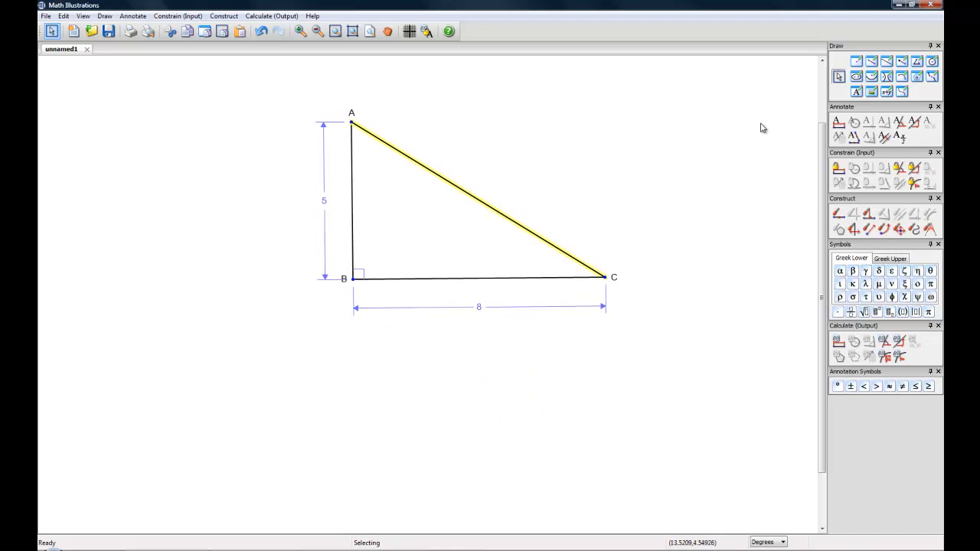
mouse_move(839, 122)
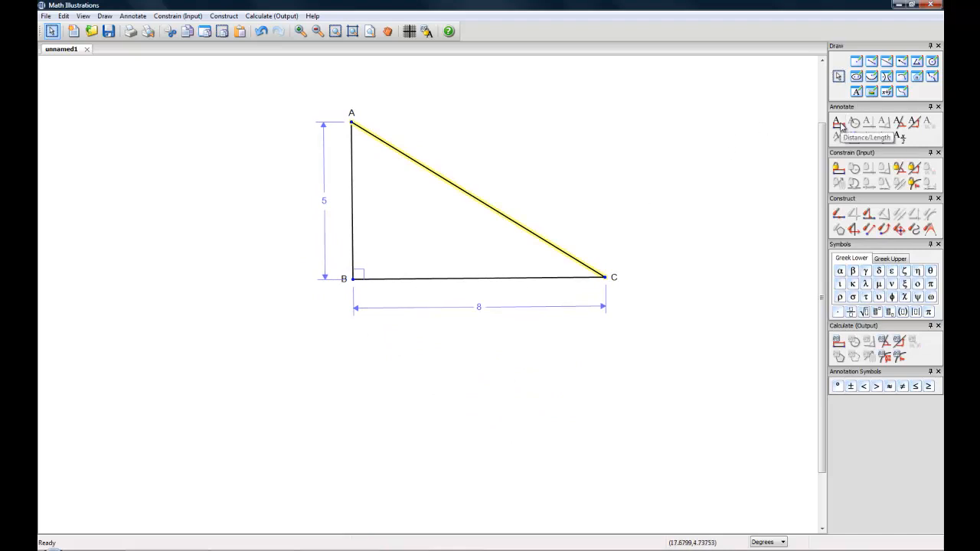
left_click(483, 199)
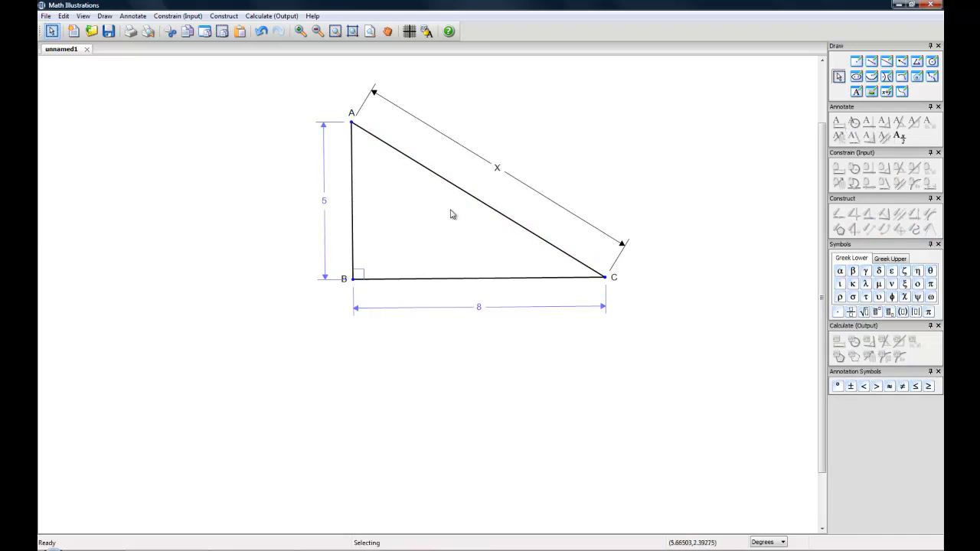
left_click_drag(352, 199, 360, 211)
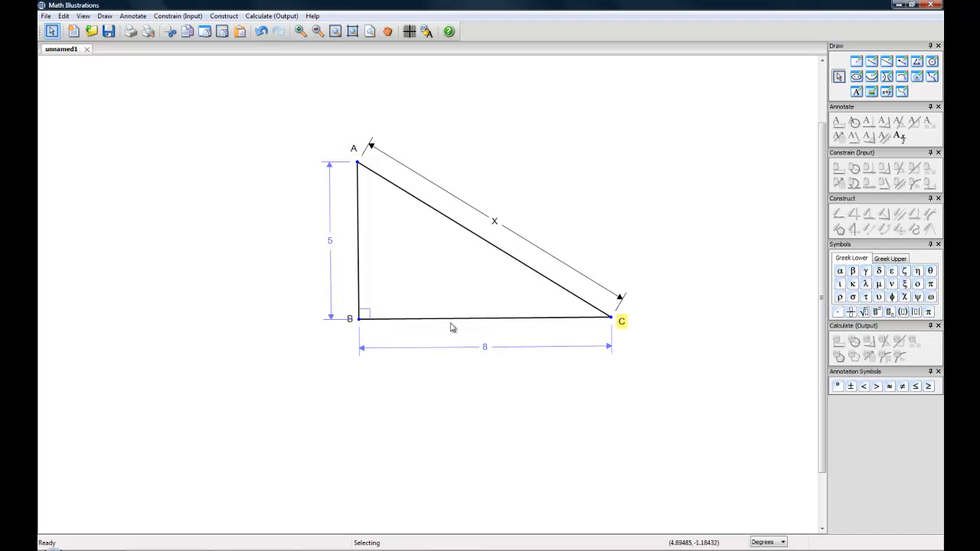
left_click(349, 317)
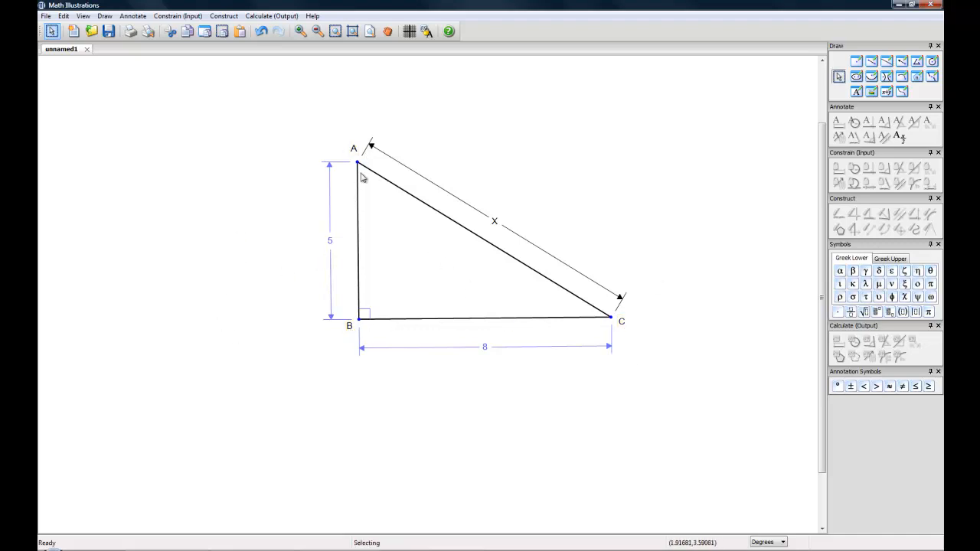
Change the line colour of the triangle's three sides to red via Line Properties
left_click(358, 238)
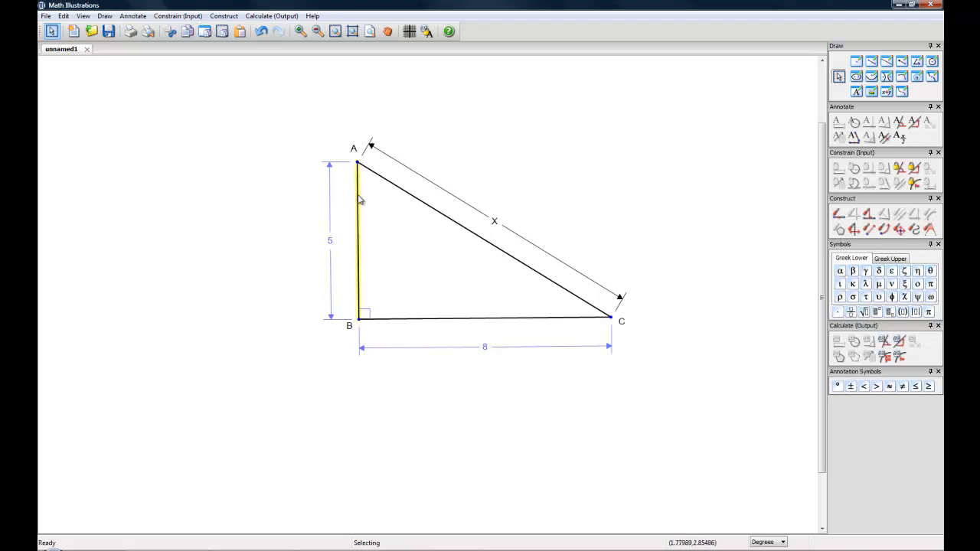
mouse_move(459, 236)
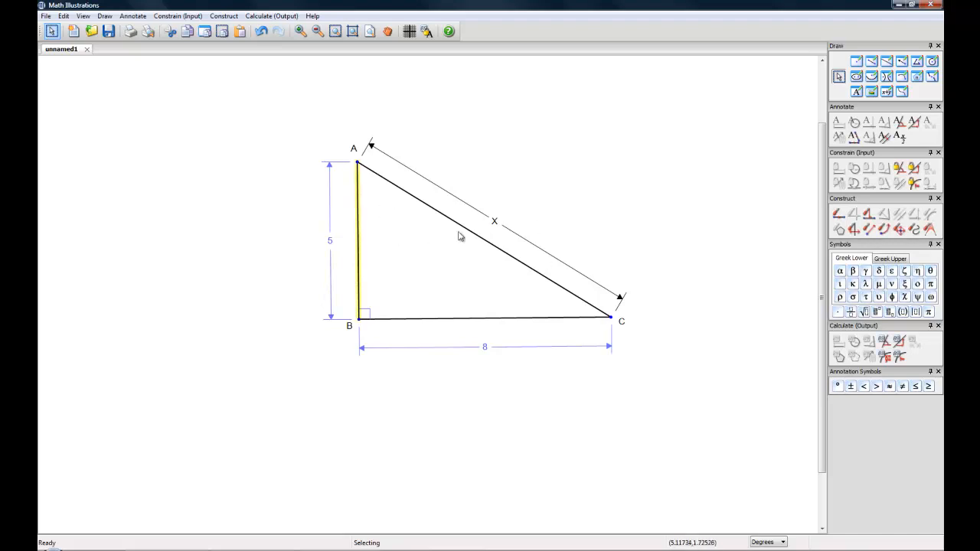
mouse_move(454, 223)
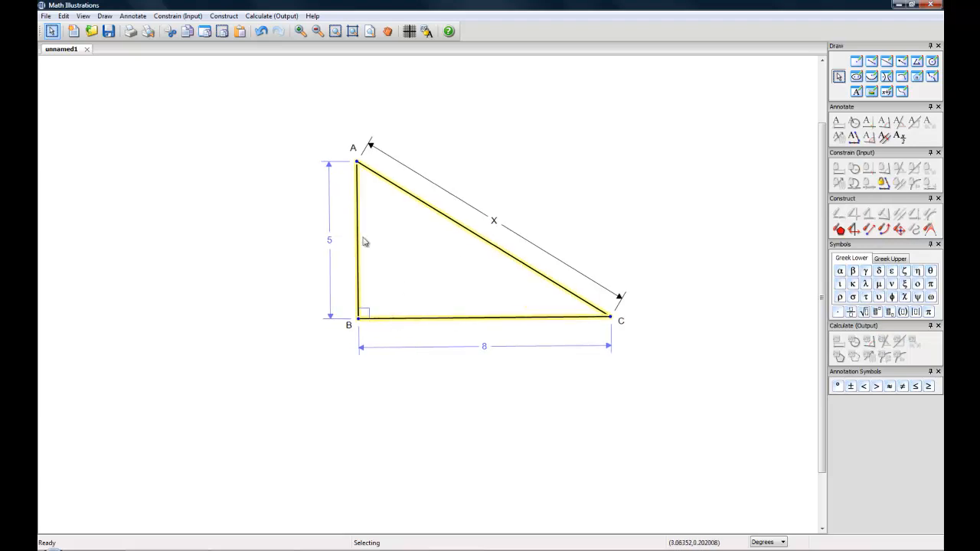
mouse_move(453, 321)
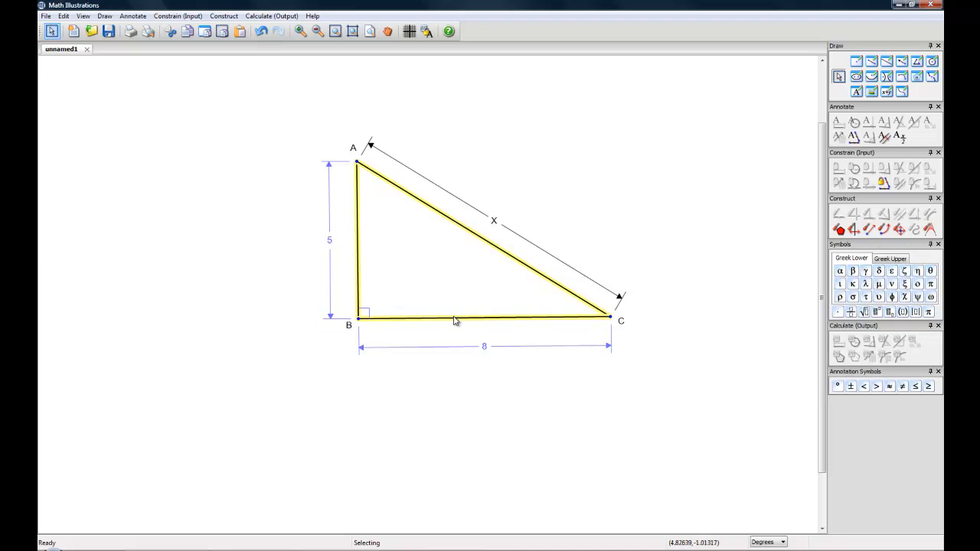
right_click(457, 320)
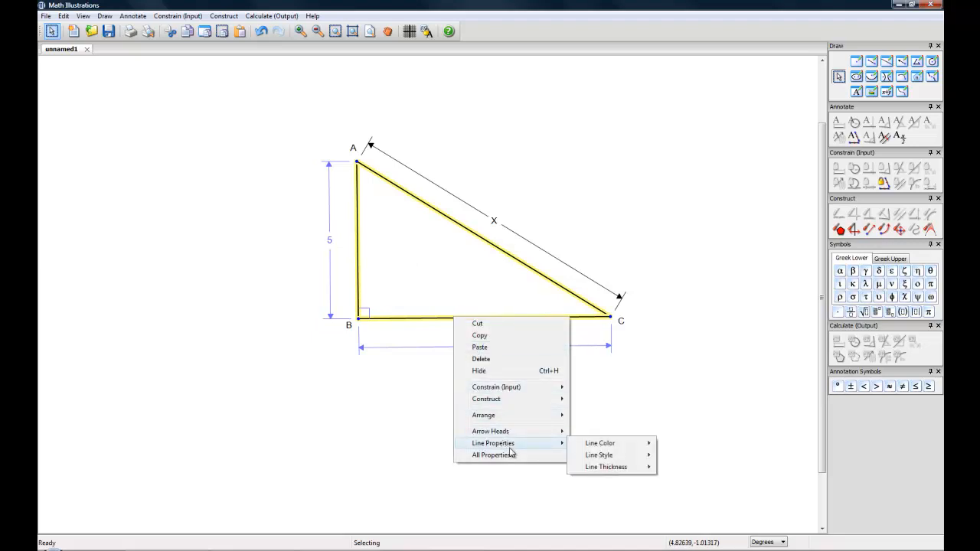
mouse_move(554, 447)
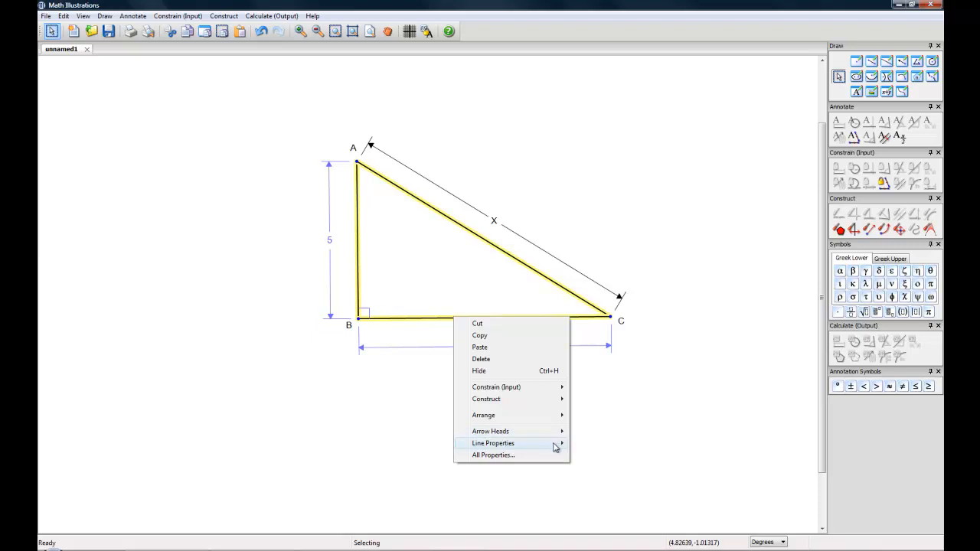
left_click(492, 444)
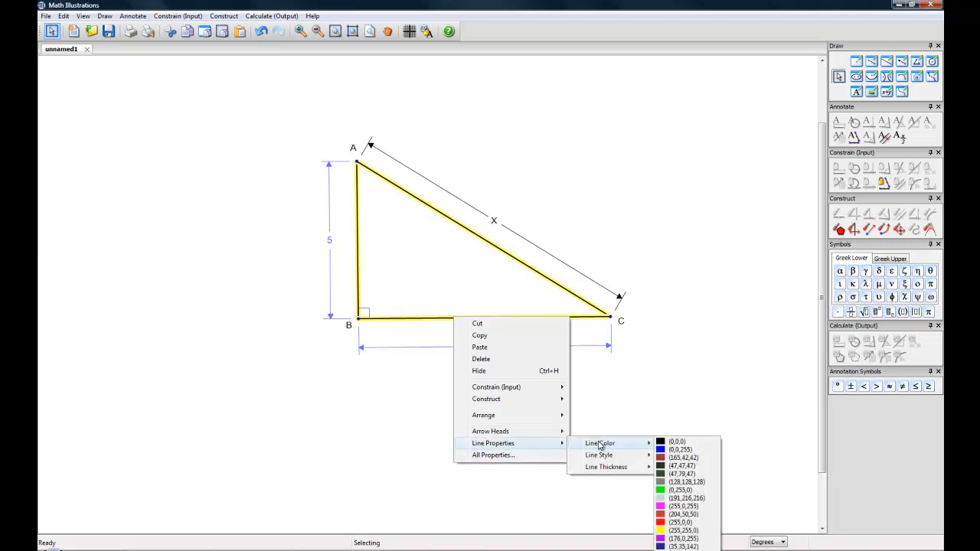
mouse_move(681, 456)
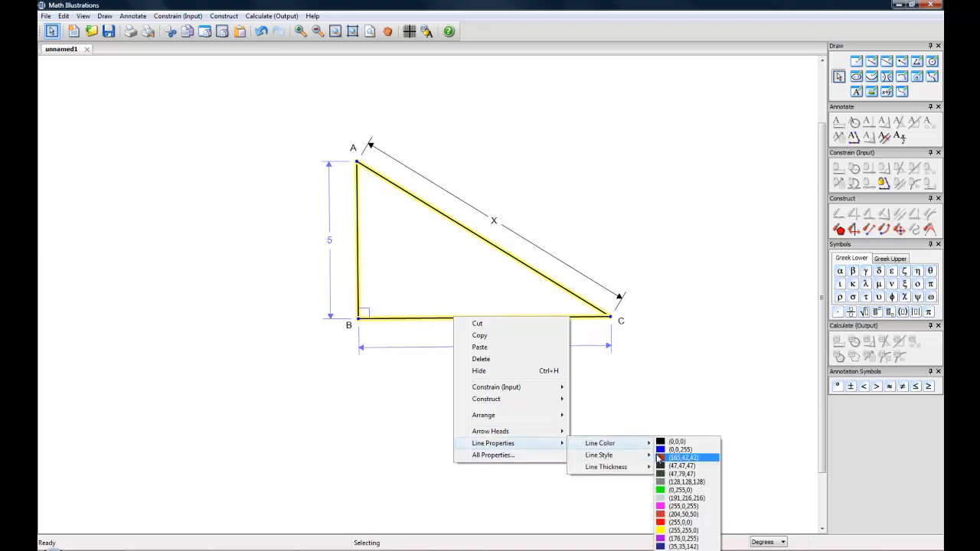
left_click(683, 458)
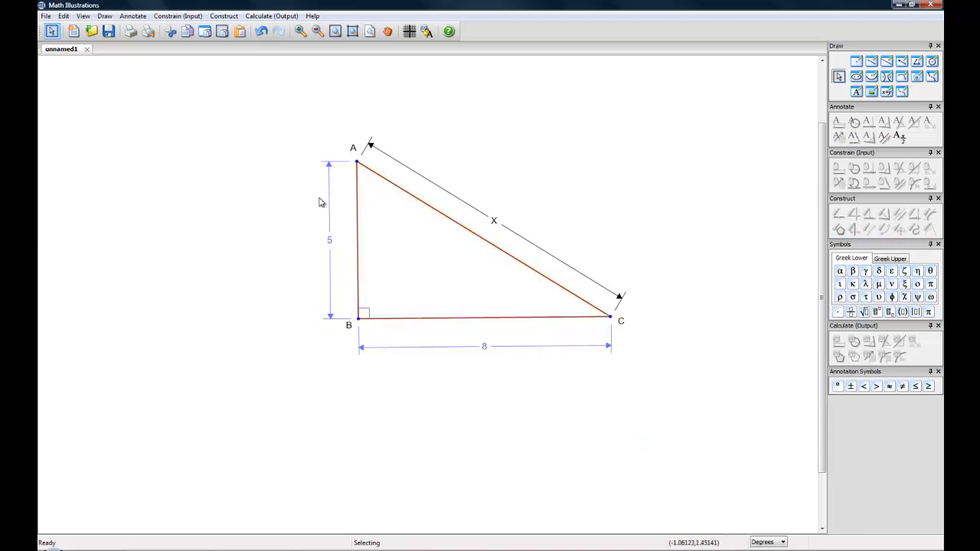
mouse_move(360, 165)
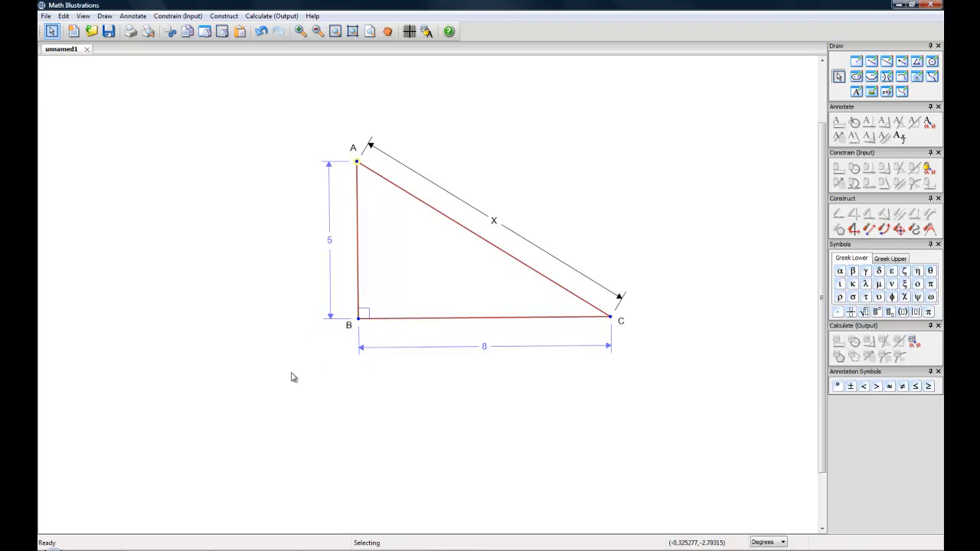
mouse_move(364, 326)
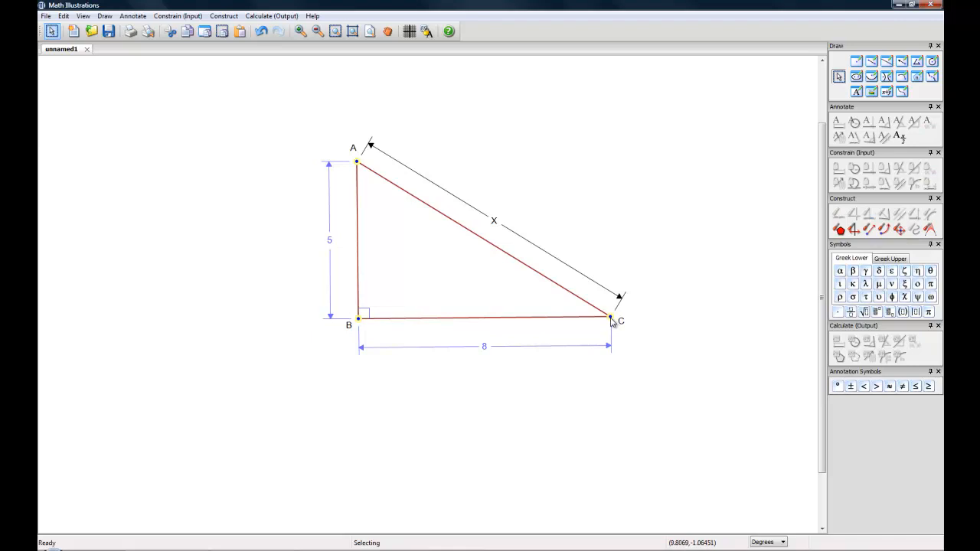
right_click(609, 317)
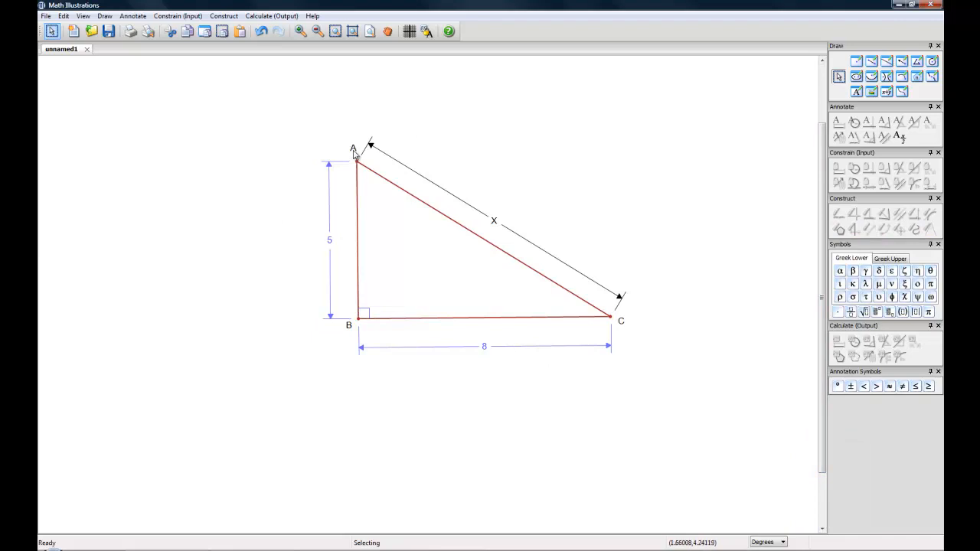
mouse_move(329, 202)
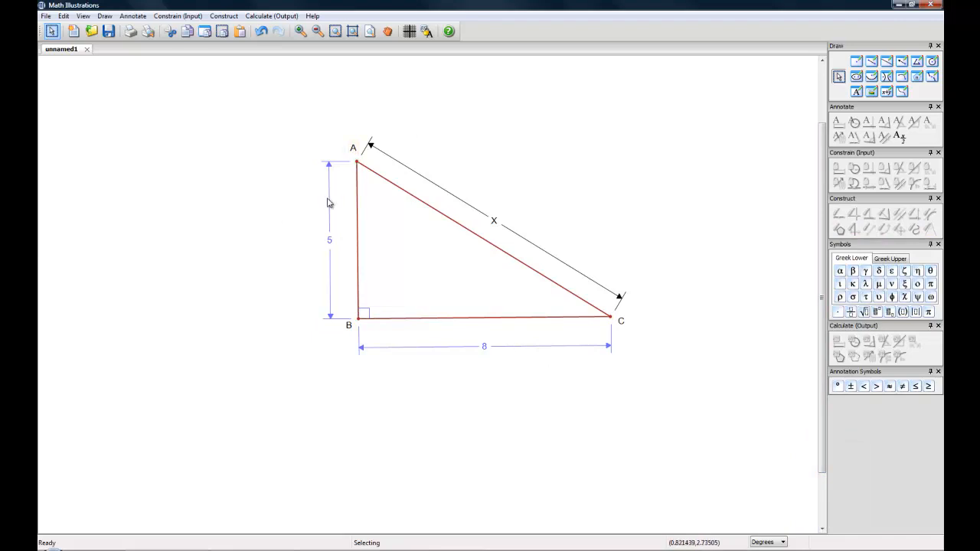
mouse_move(330, 211)
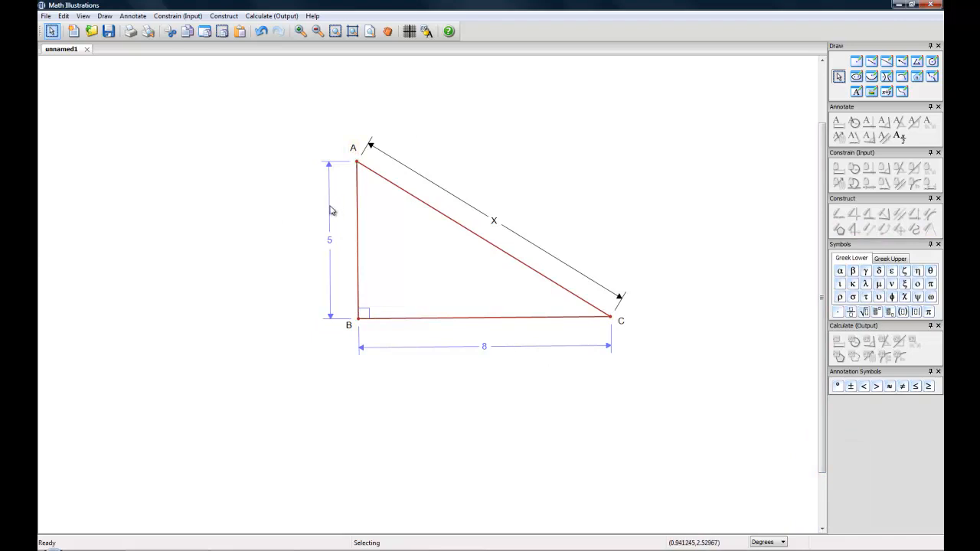
left_click(329, 237)
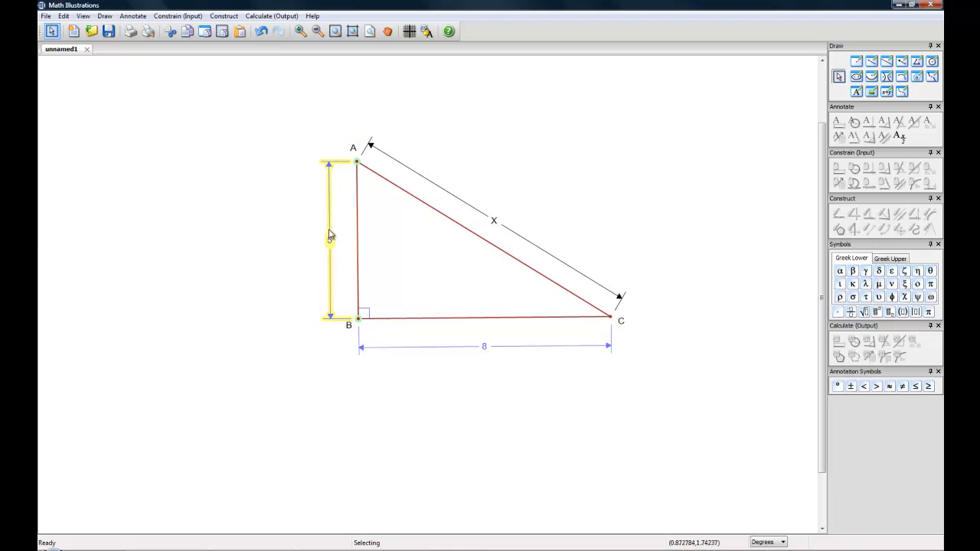
right_click(329, 238)
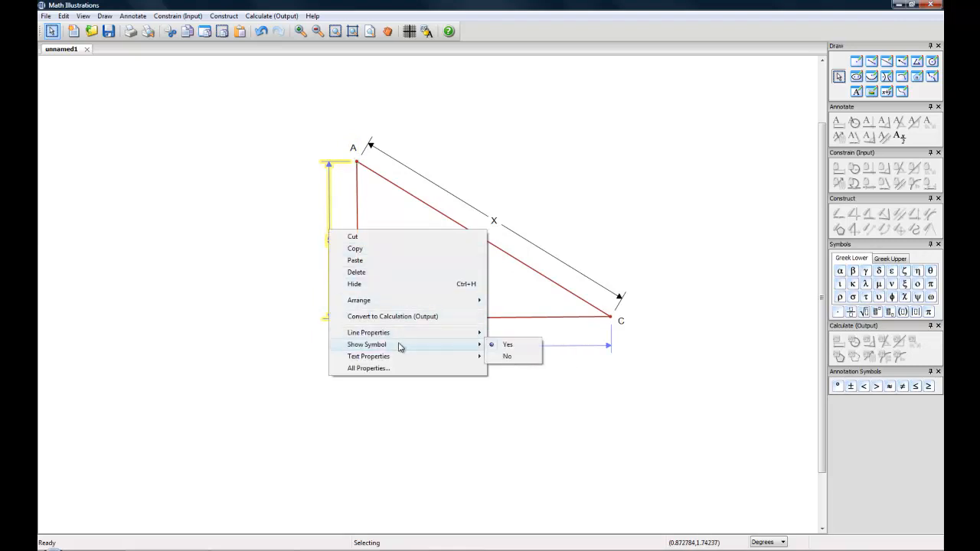
left_click(508, 345)
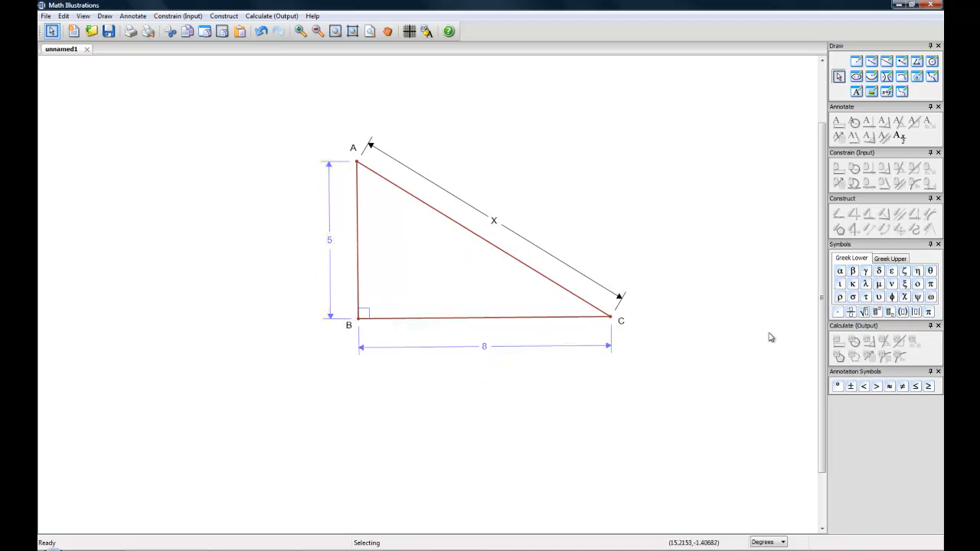
mouse_move(382, 211)
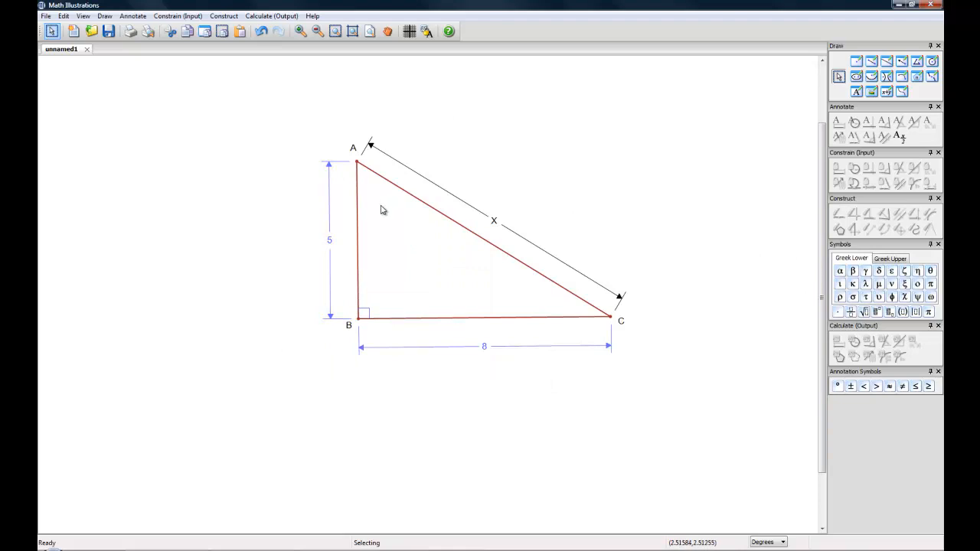
mouse_move(466, 257)
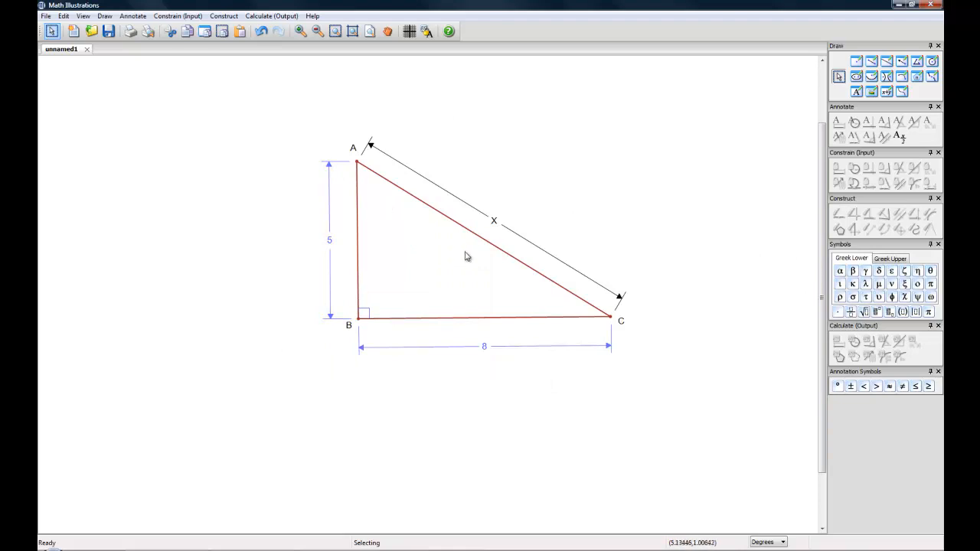
mouse_move(559, 189)
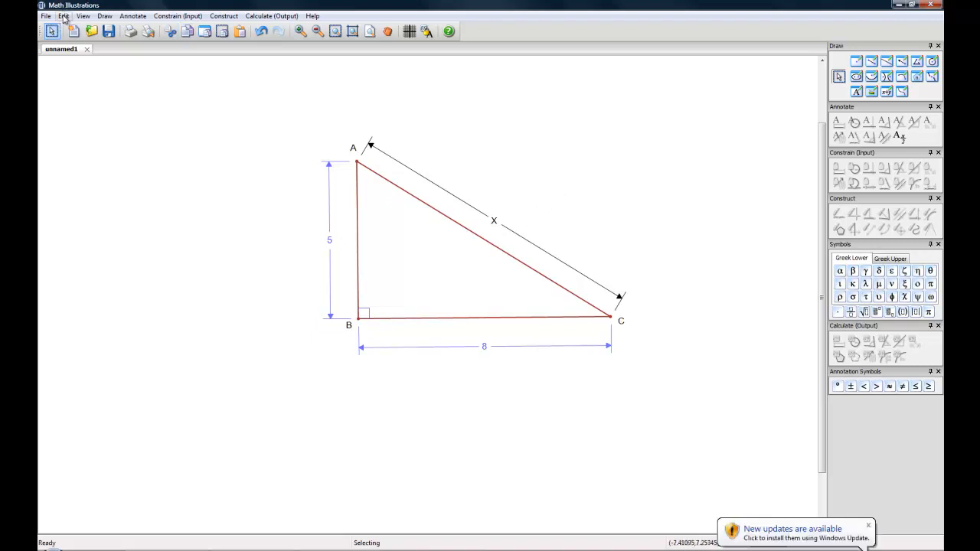
Review the Geometry defaults in Preferences and close with OK, leaving the triangle unchanged
left_click(64, 15)
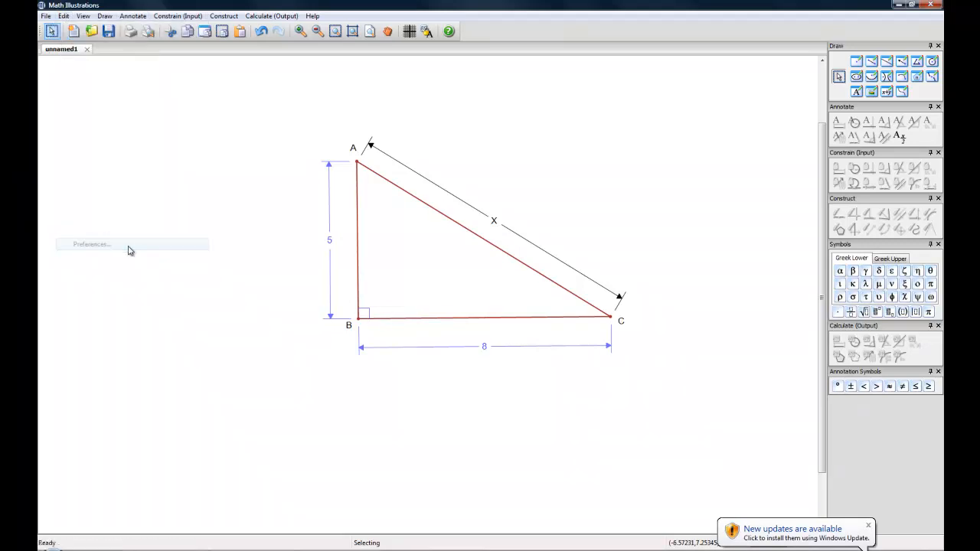
left_click(89, 244)
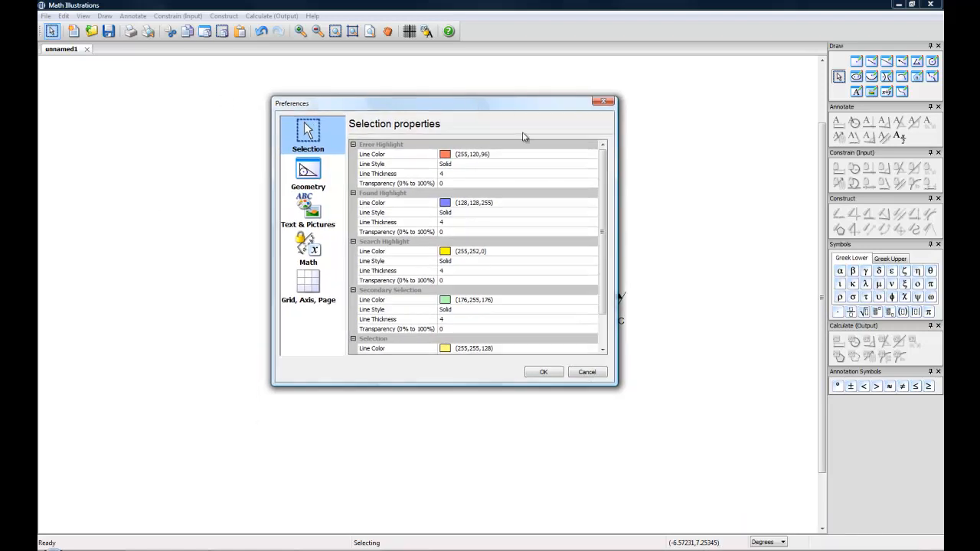
mouse_move(514, 303)
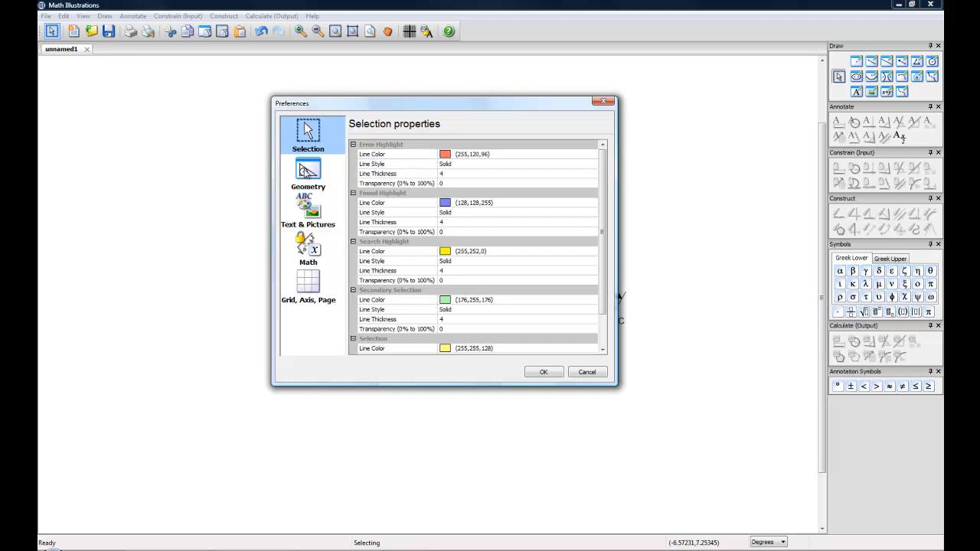
left_click(307, 172)
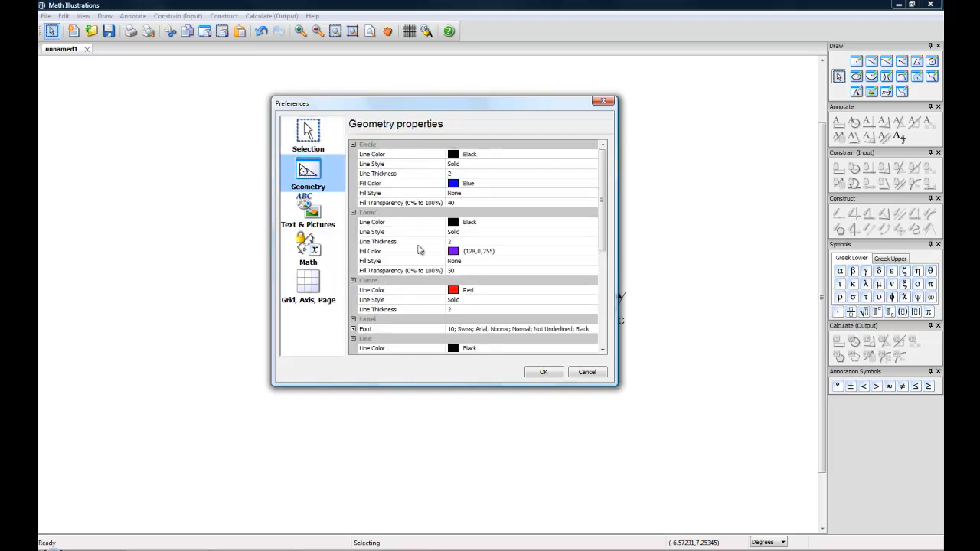
mouse_move(579, 217)
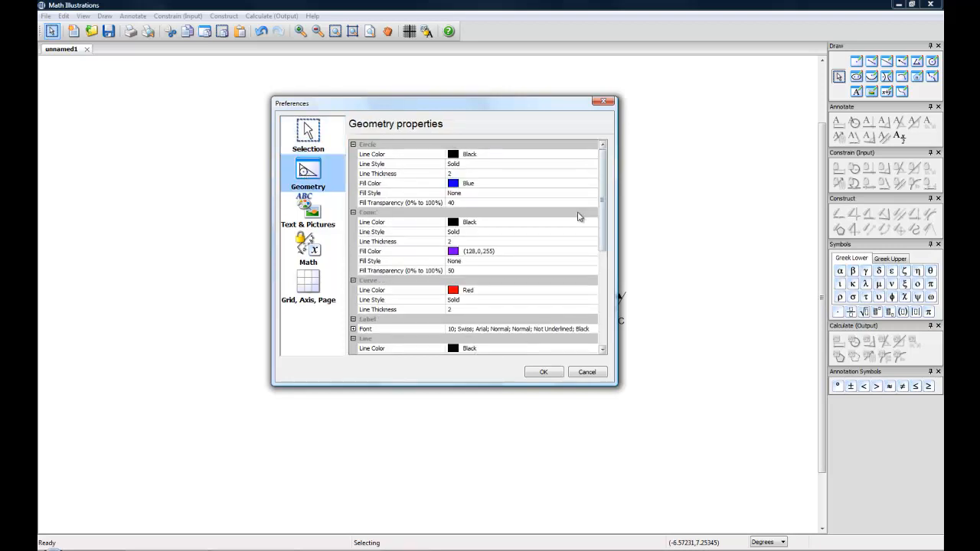
mouse_move(469, 438)
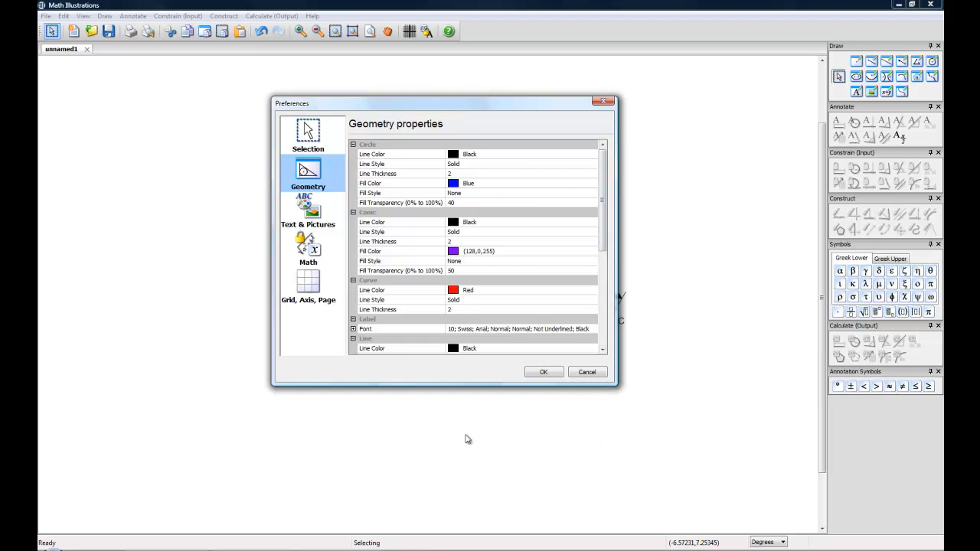
left_click(543, 372)
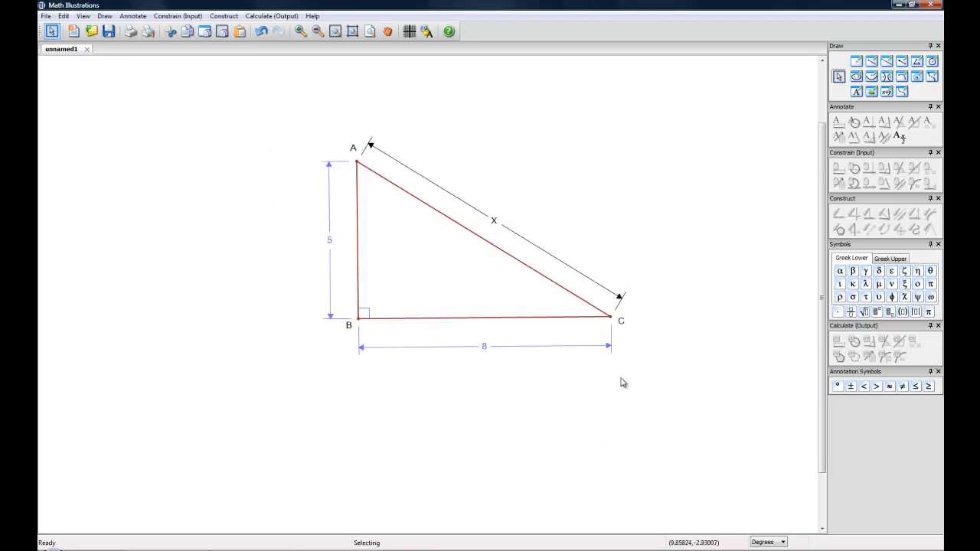
mouse_move(291, 192)
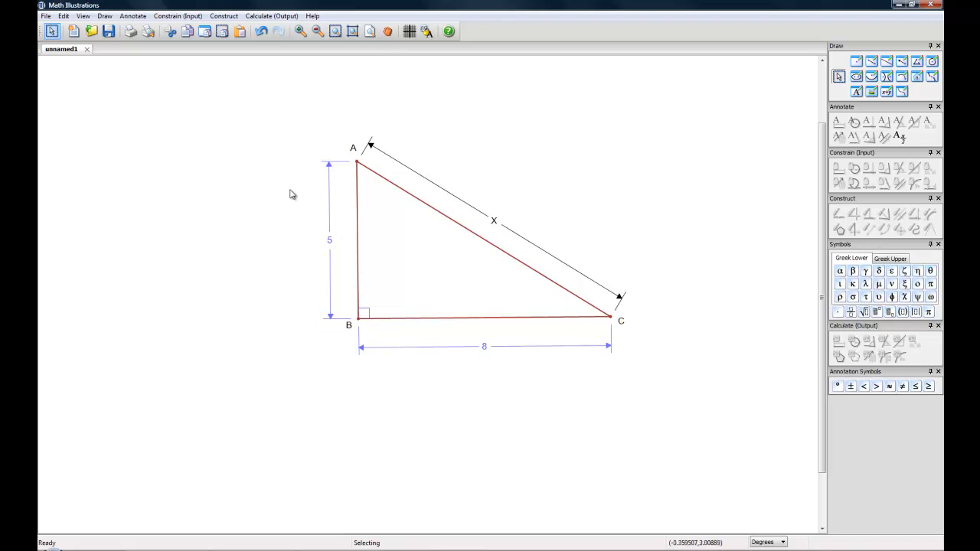
mouse_move(329, 189)
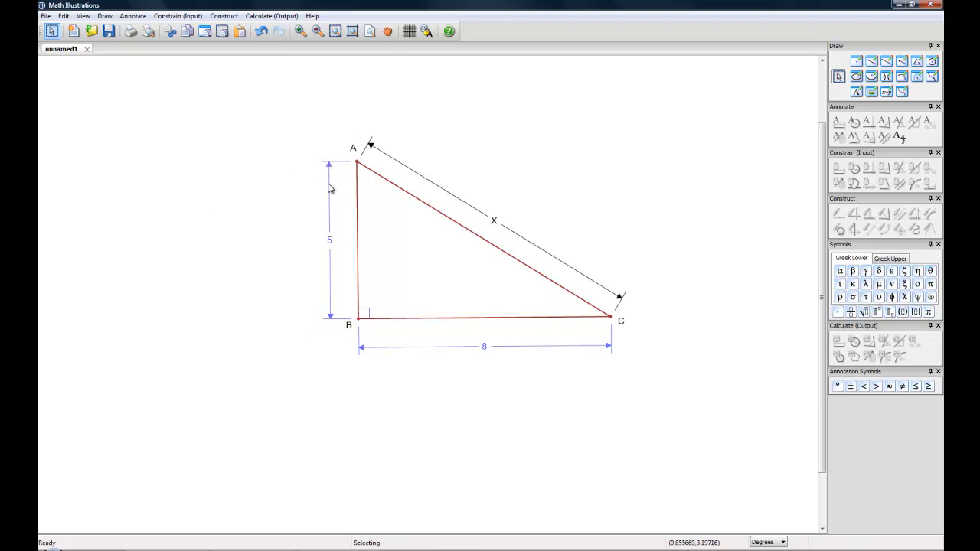
Select vertex labels A, B and C and hide them
left_click(329, 239)
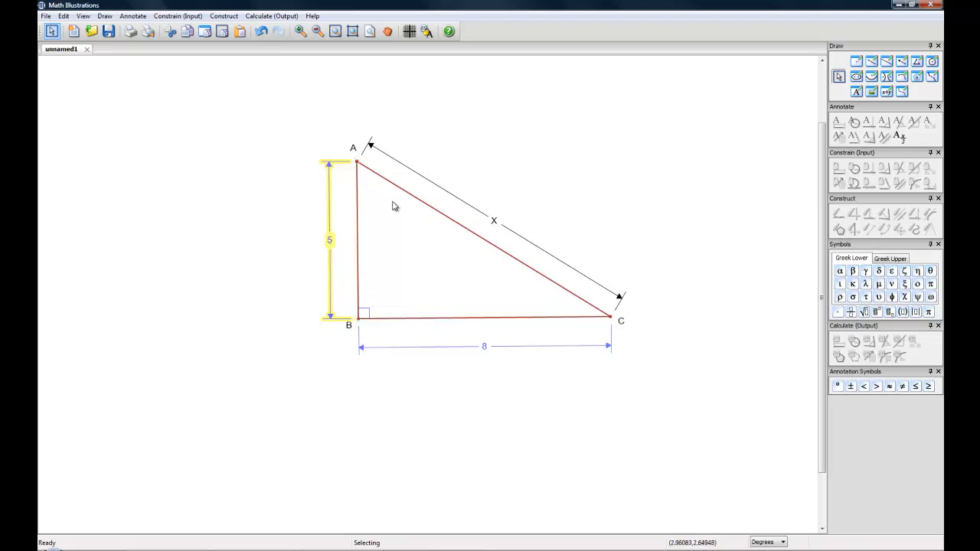
mouse_move(361, 286)
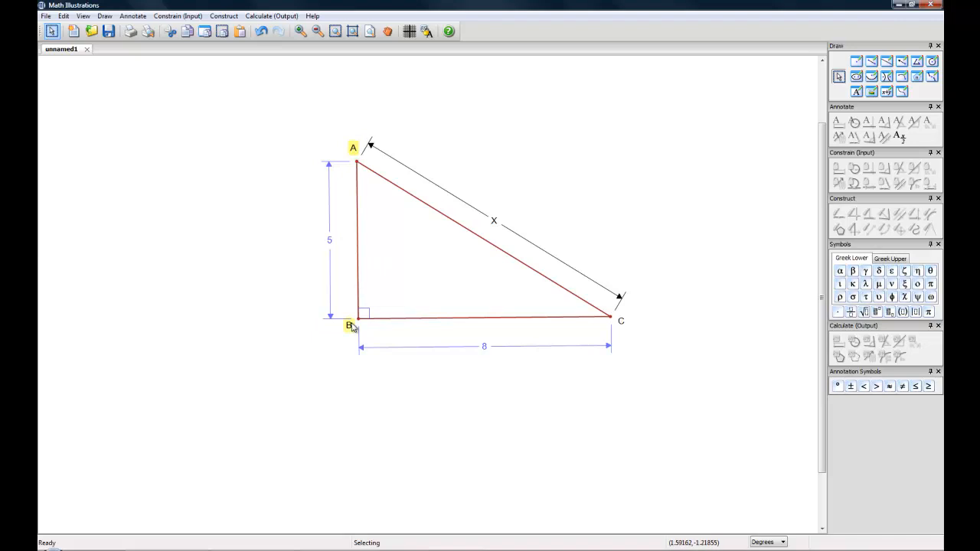
left_click(622, 320)
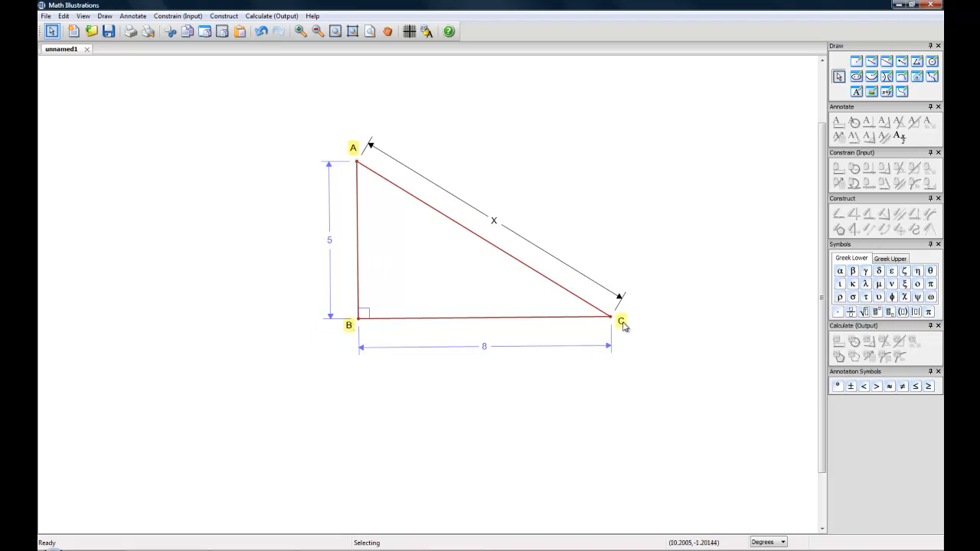
right_click(352, 147)
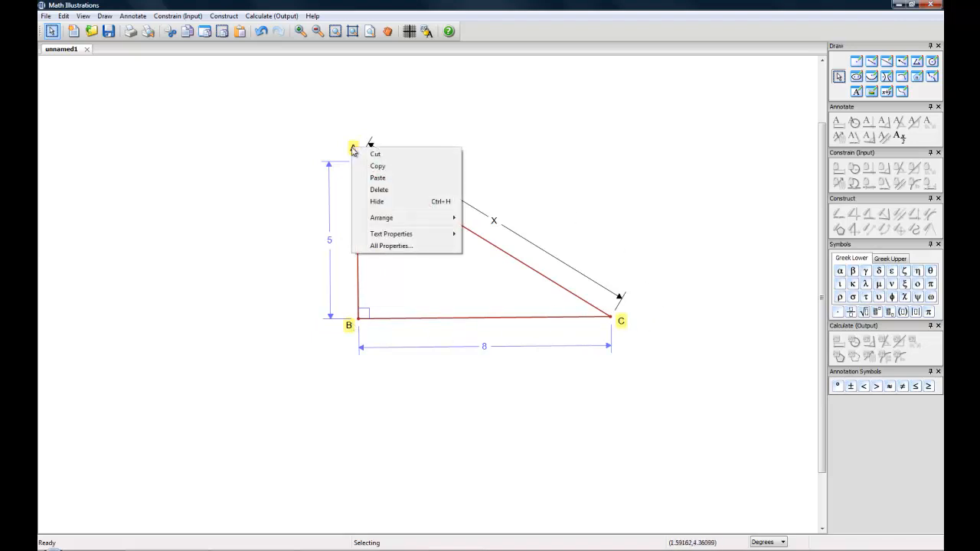
left_click(376, 202)
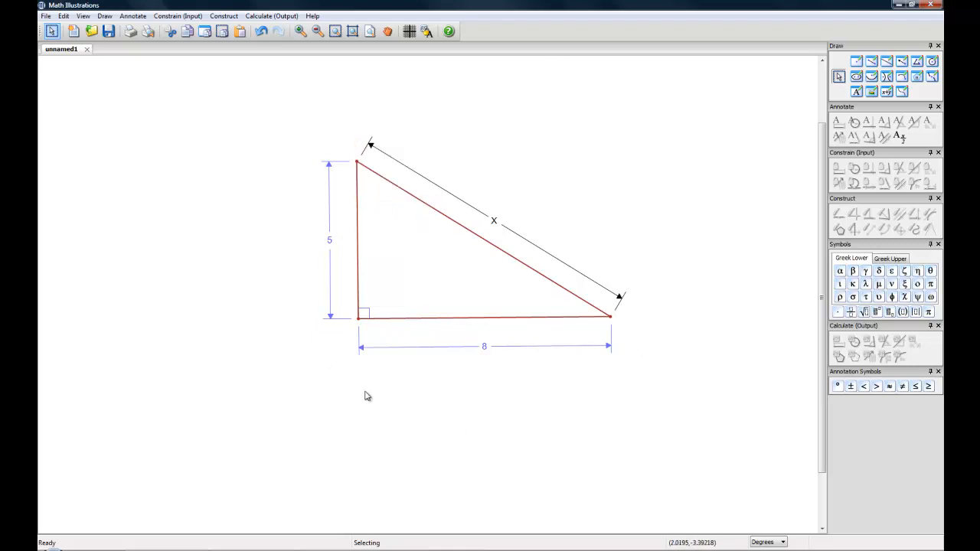
mouse_move(361, 248)
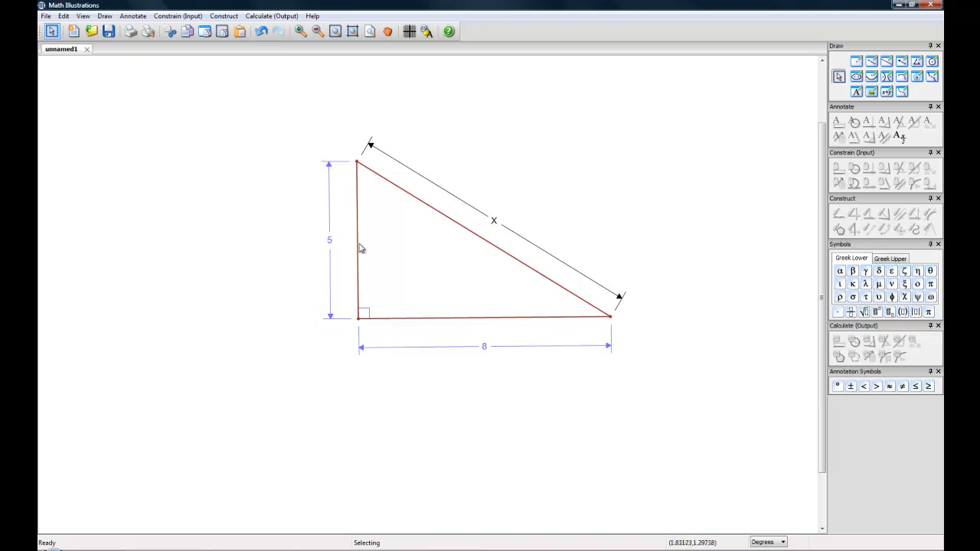
mouse_move(316, 137)
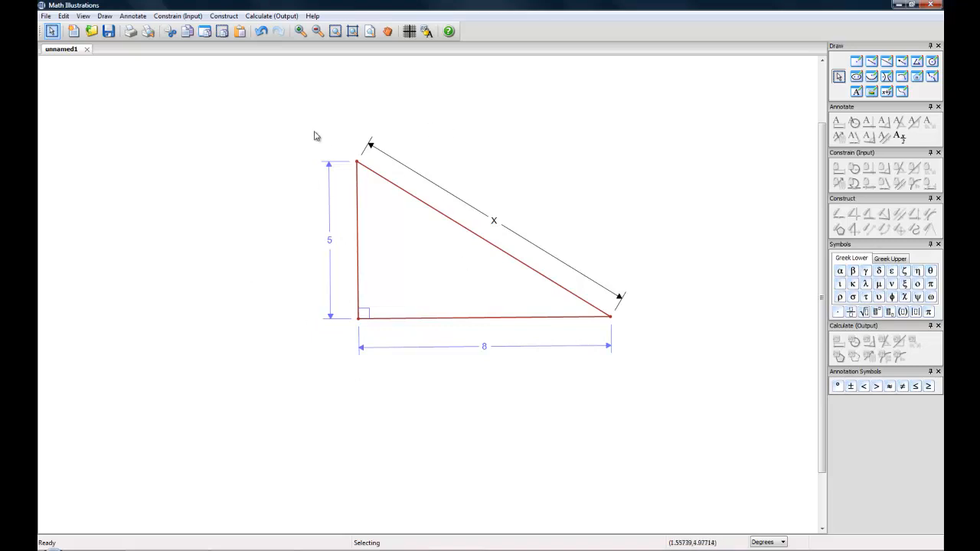
mouse_move(312, 341)
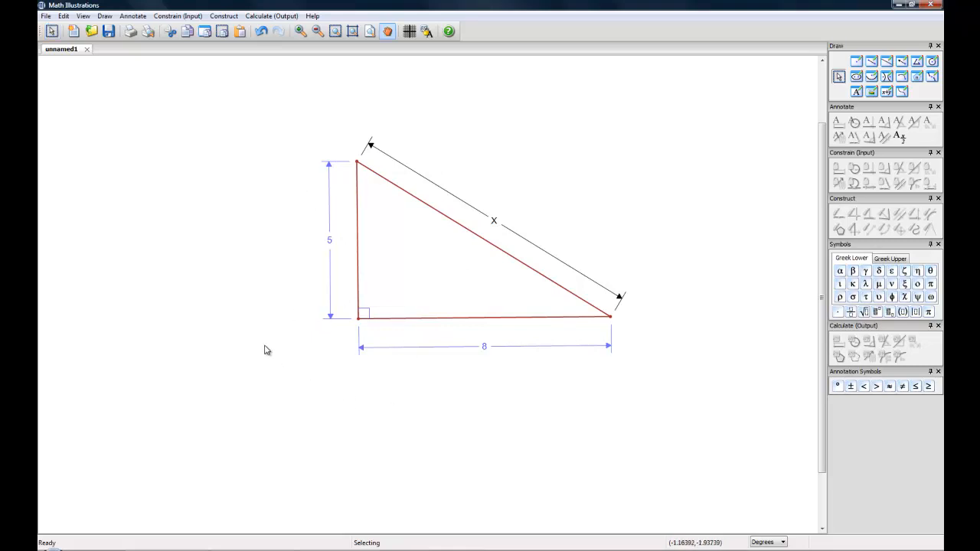
Toggle hidden objects visible faintly, then restore label A to normal visibility
right_click(321, 140)
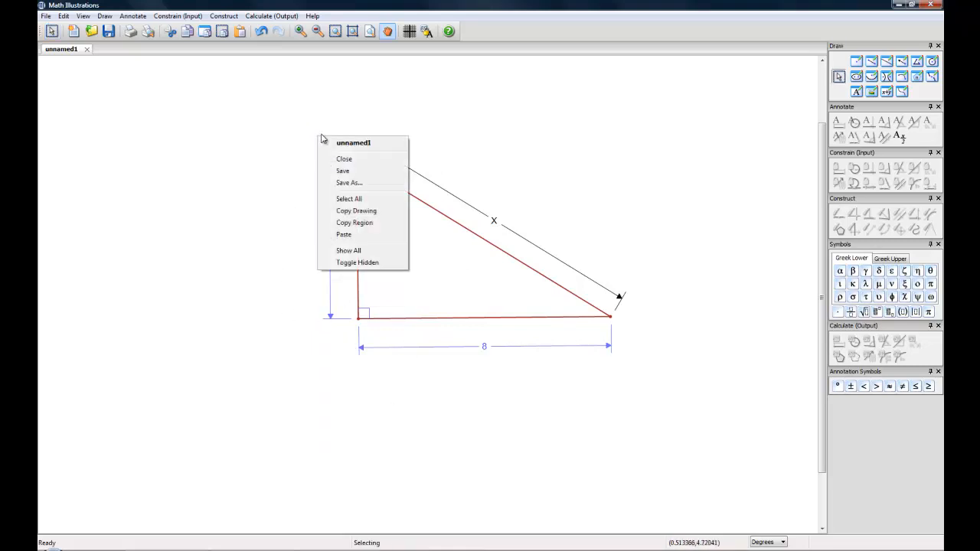
mouse_move(359, 264)
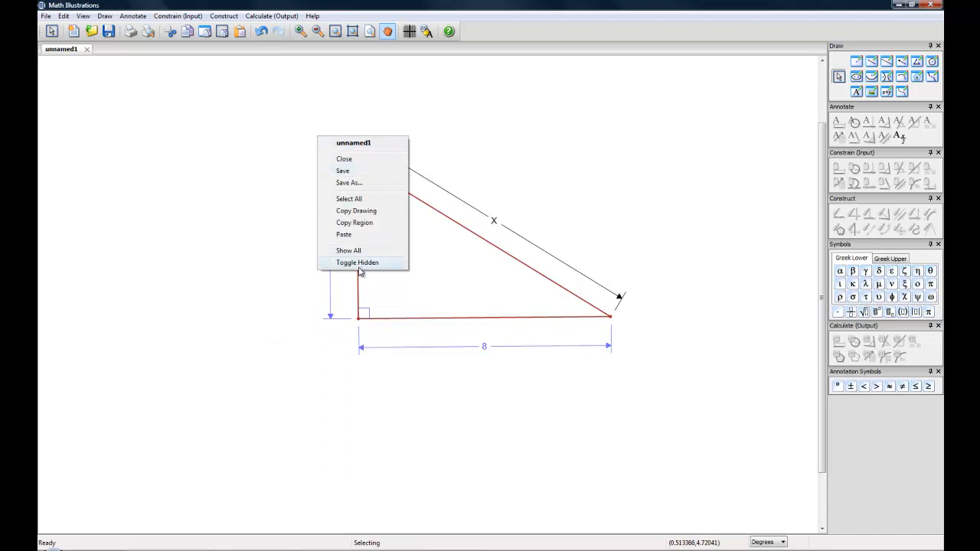
left_click(358, 263)
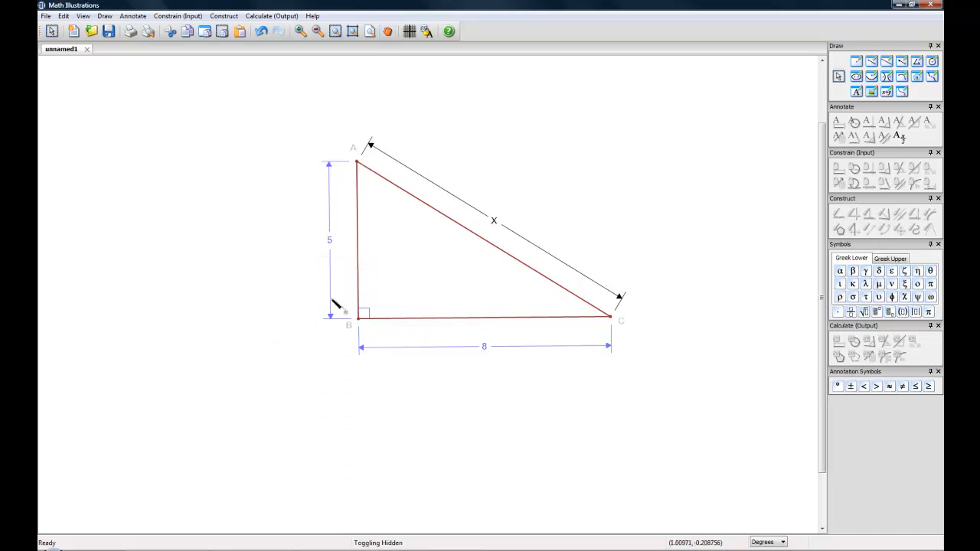
mouse_move(526, 384)
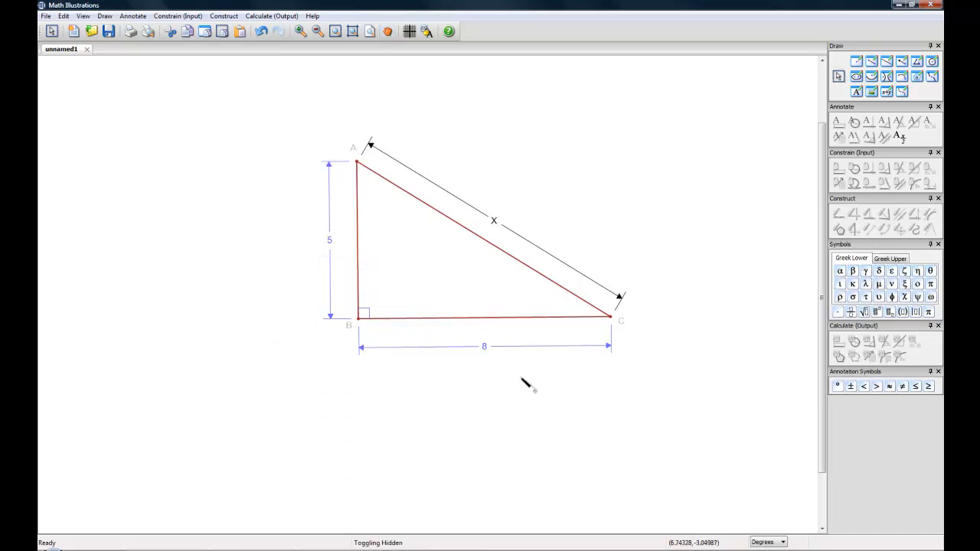
mouse_move(524, 145)
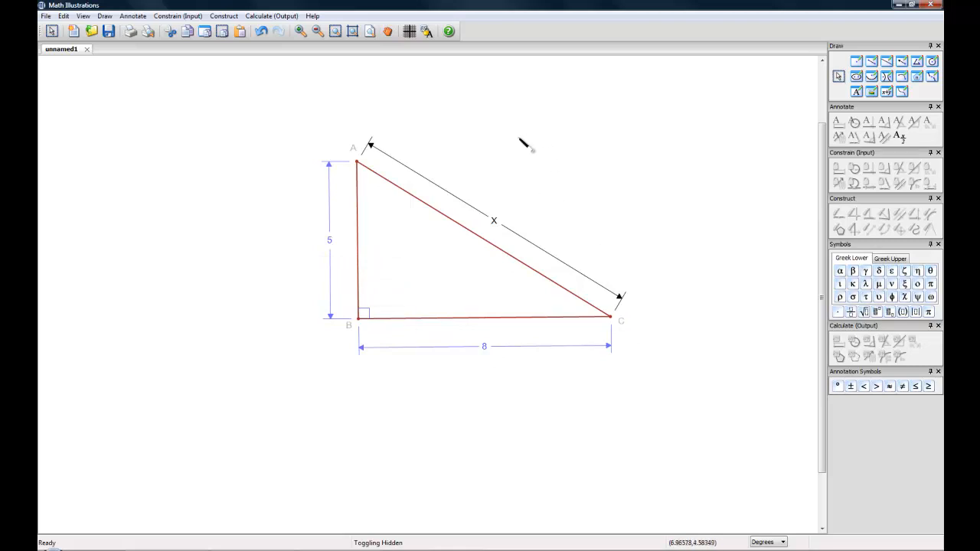
mouse_move(315, 152)
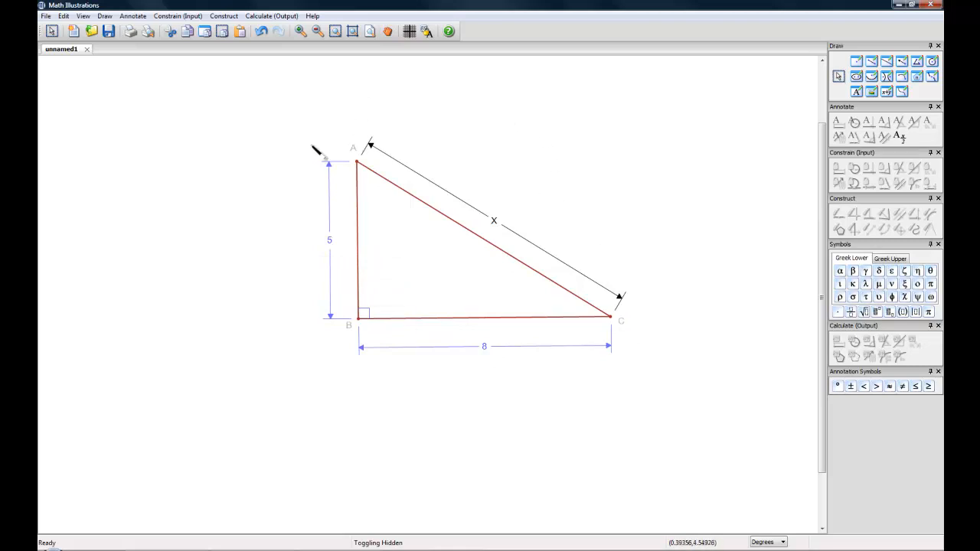
left_click(352, 147)
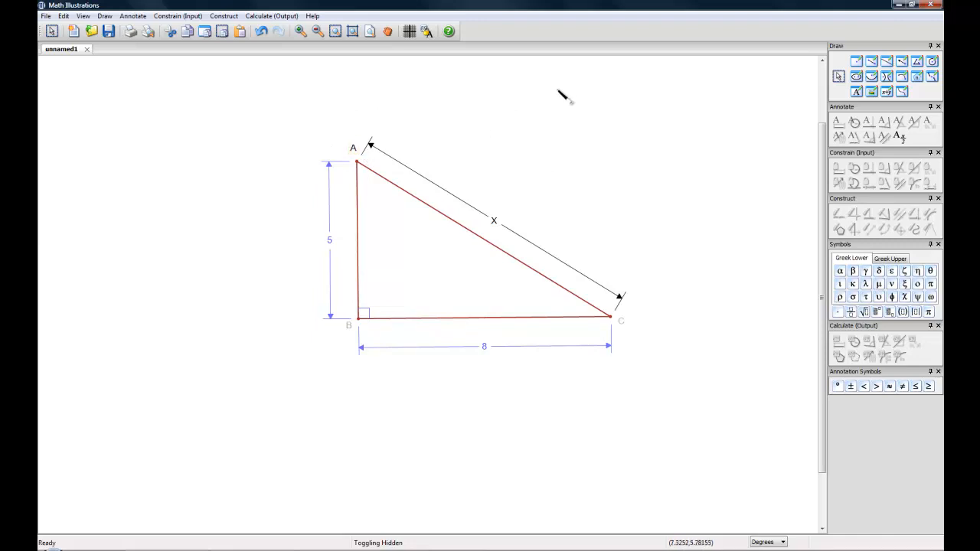
mouse_move(349, 340)
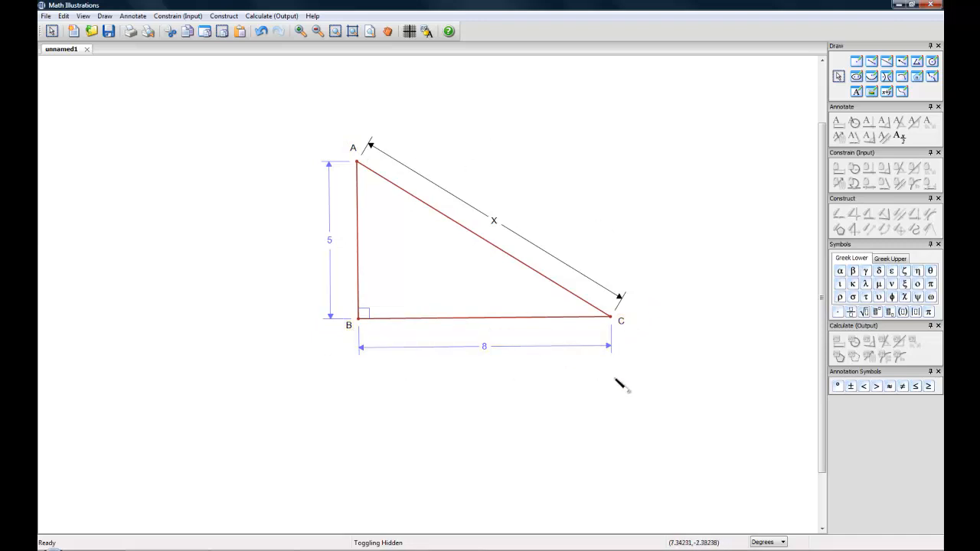
mouse_move(557, 375)
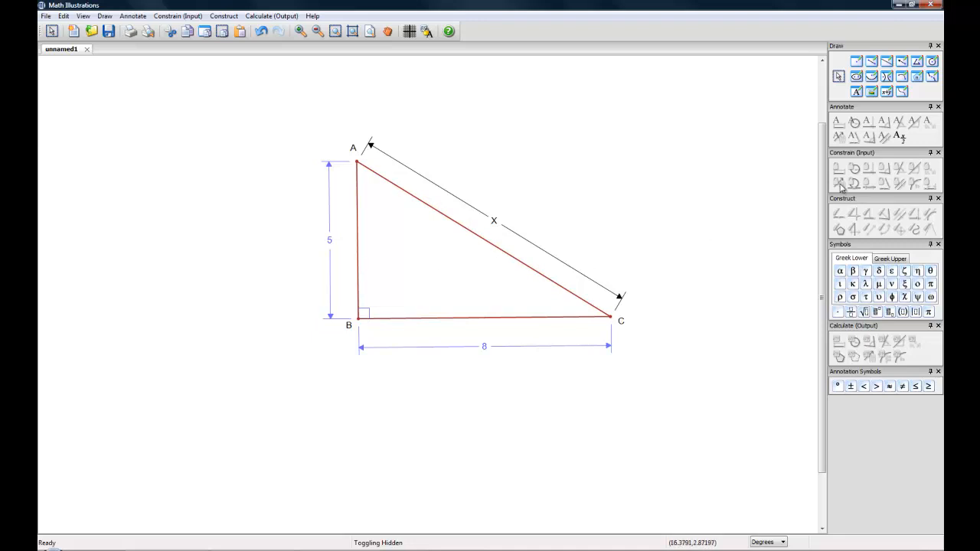
mouse_move(851, 184)
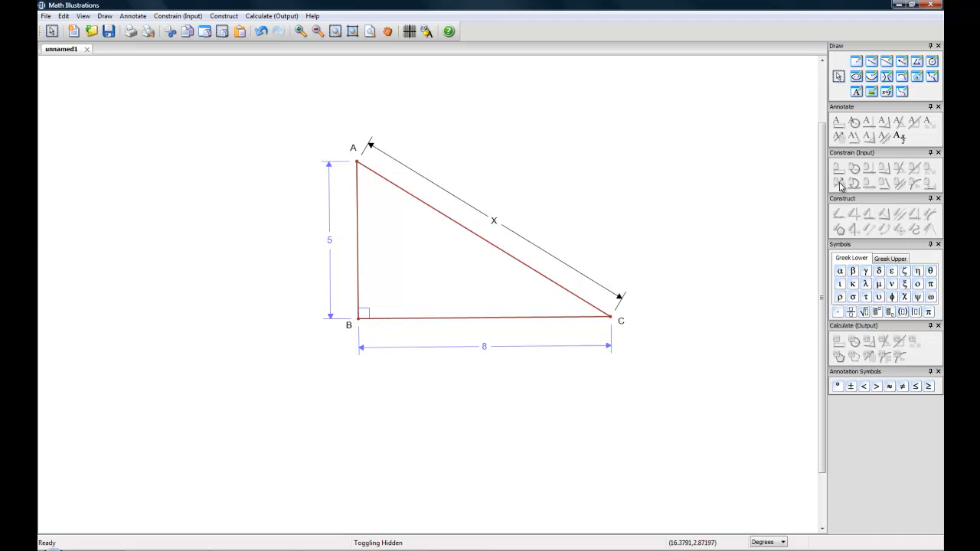
mouse_move(741, 199)
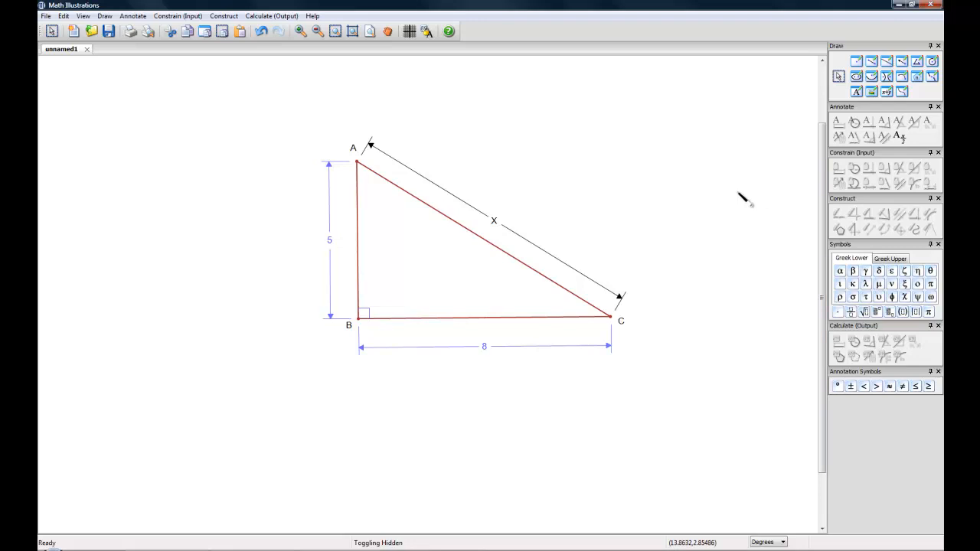